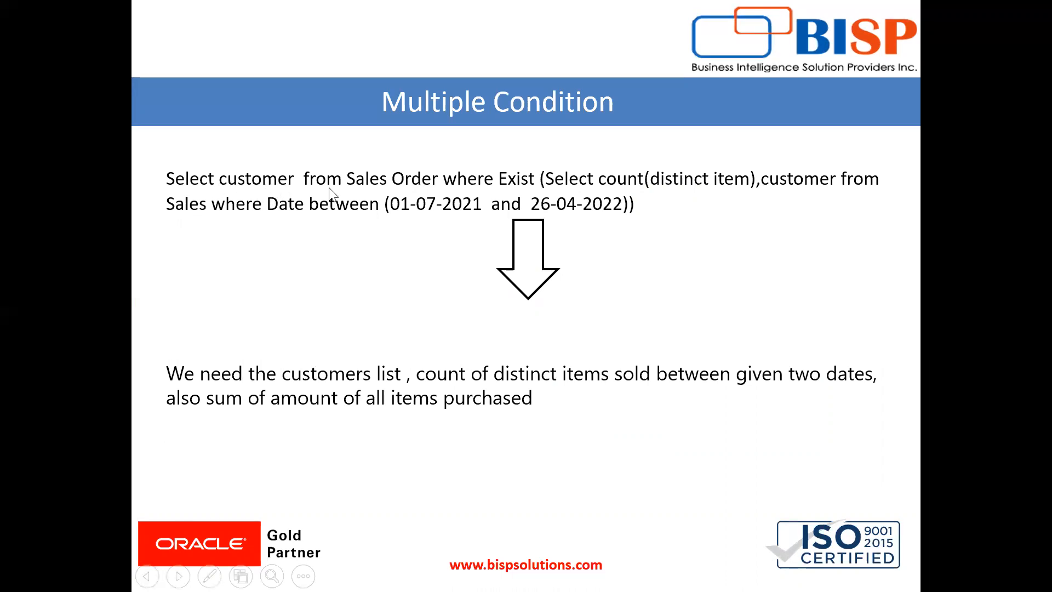
pyautogui.moveTo(467, 191)
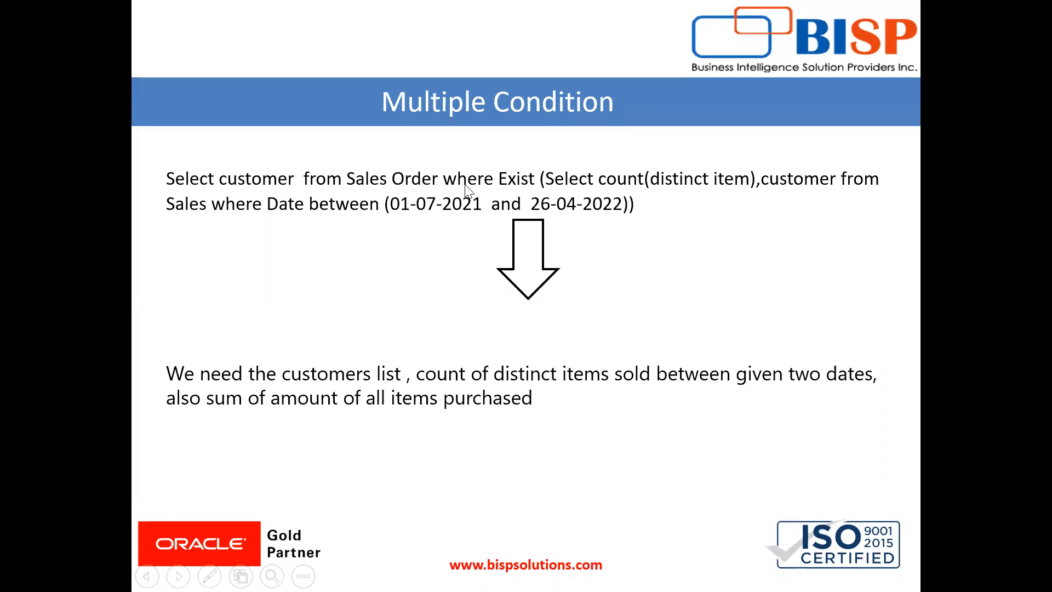
pyautogui.moveTo(573, 195)
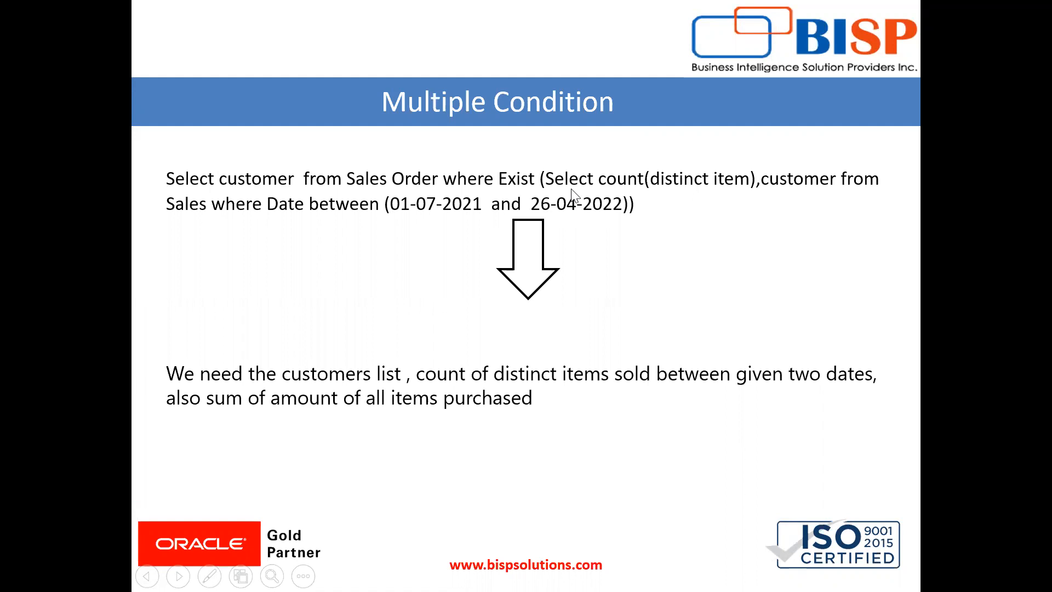
pyautogui.moveTo(793, 195)
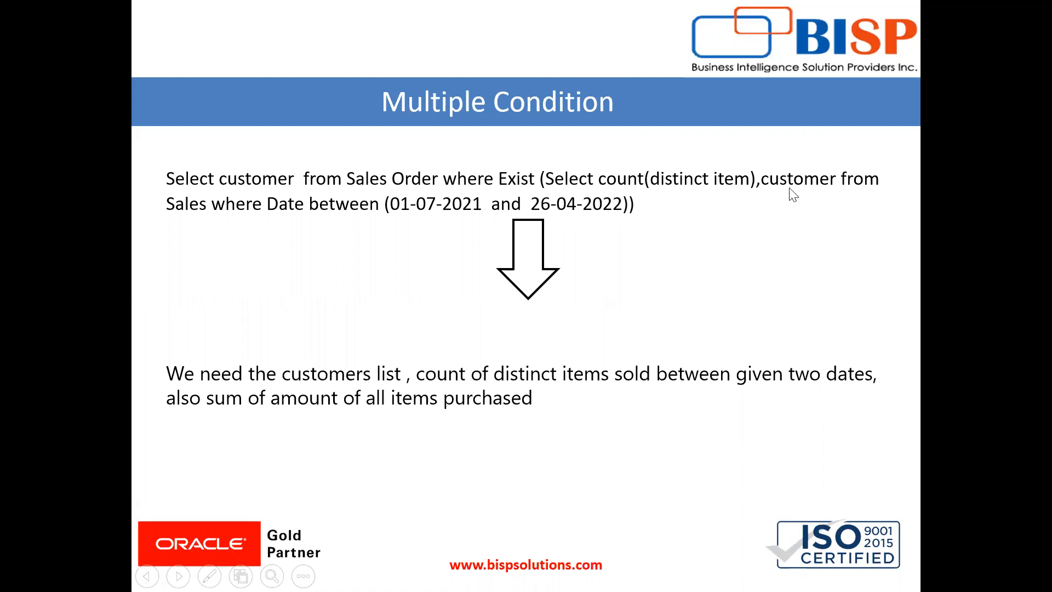
pyautogui.moveTo(366, 224)
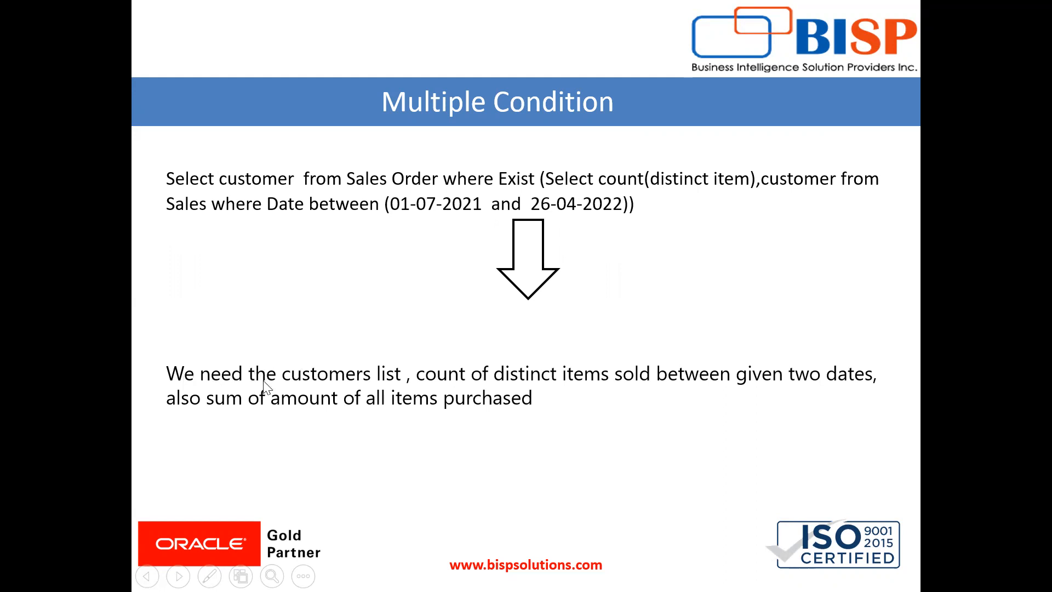
pyautogui.moveTo(546, 393)
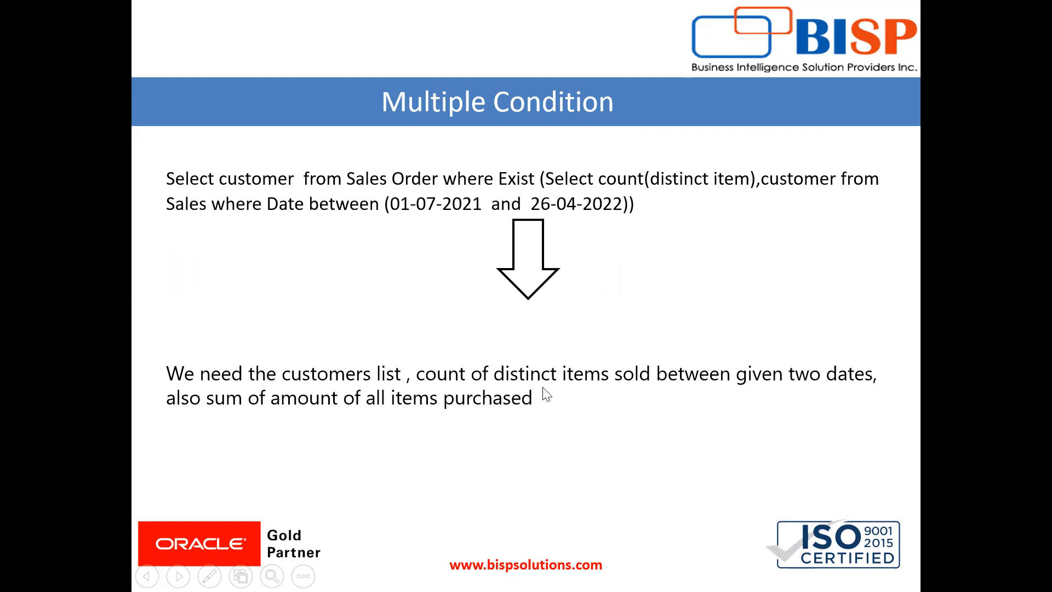
pyautogui.moveTo(755, 382)
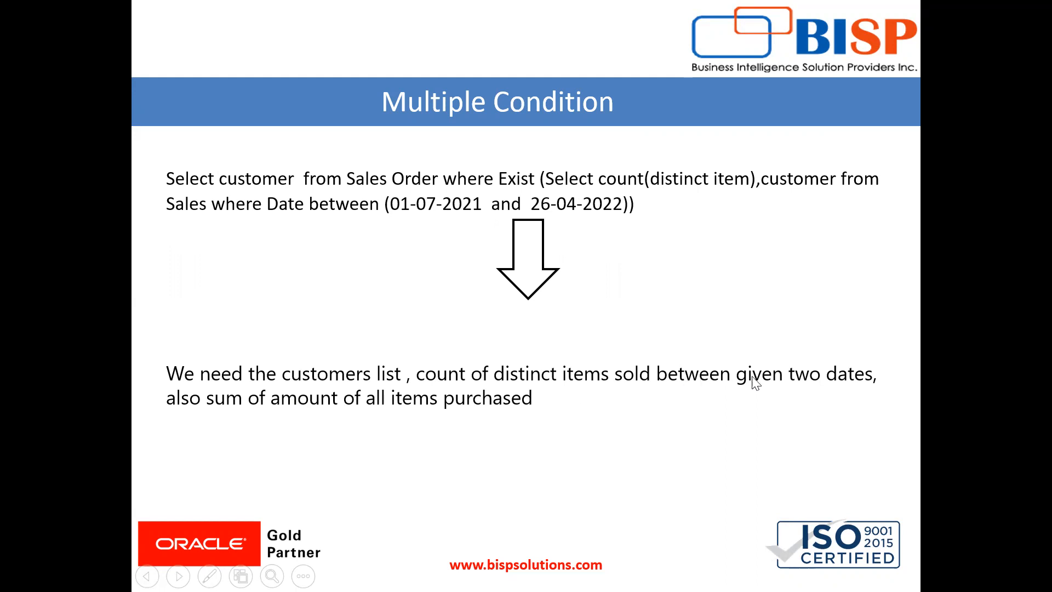
pyautogui.moveTo(349, 429)
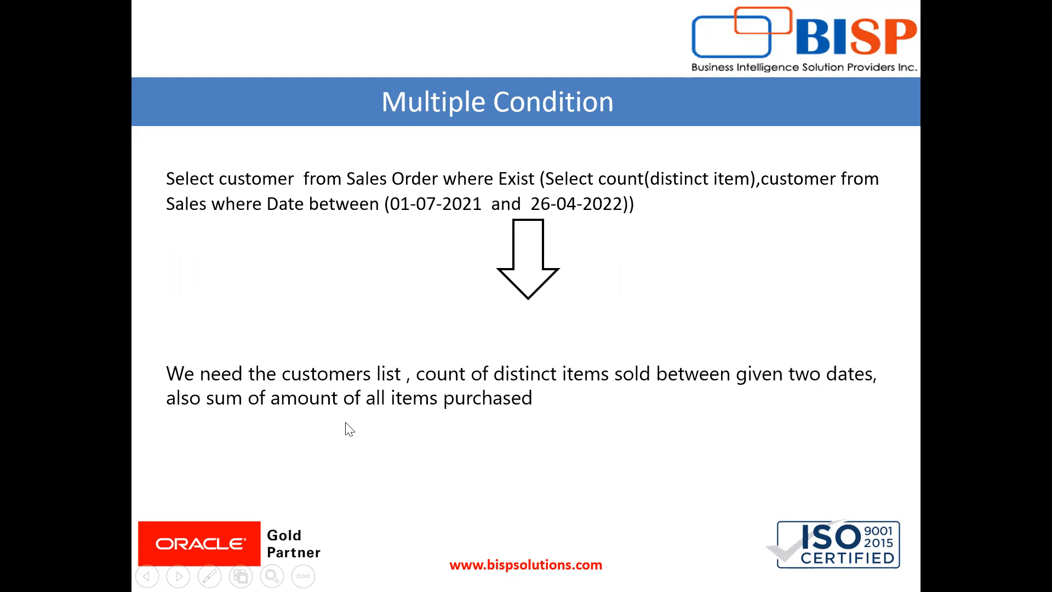
pyautogui.moveTo(430, 426)
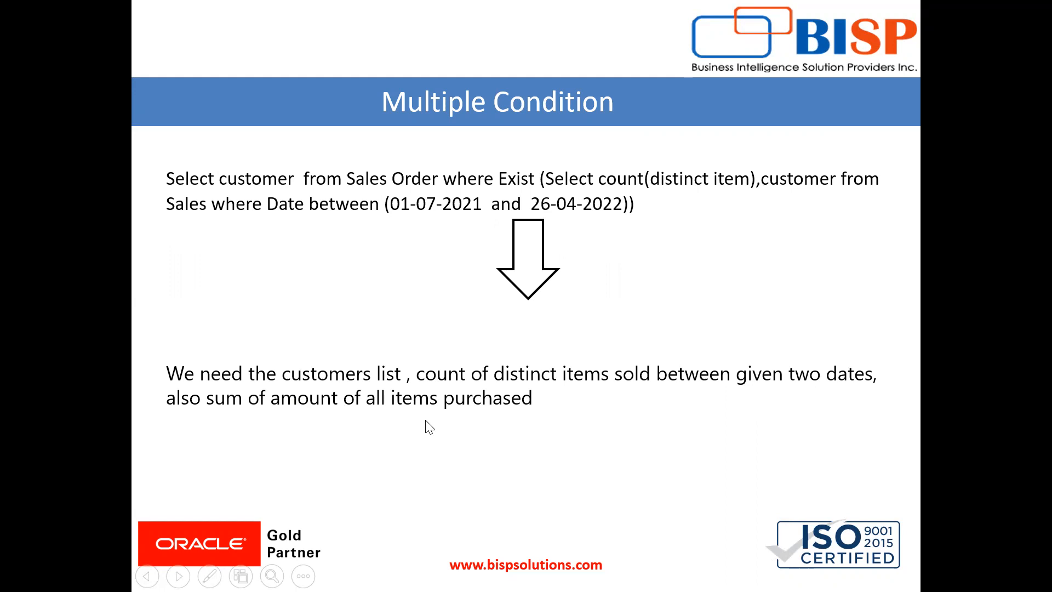
pyautogui.moveTo(659, 294)
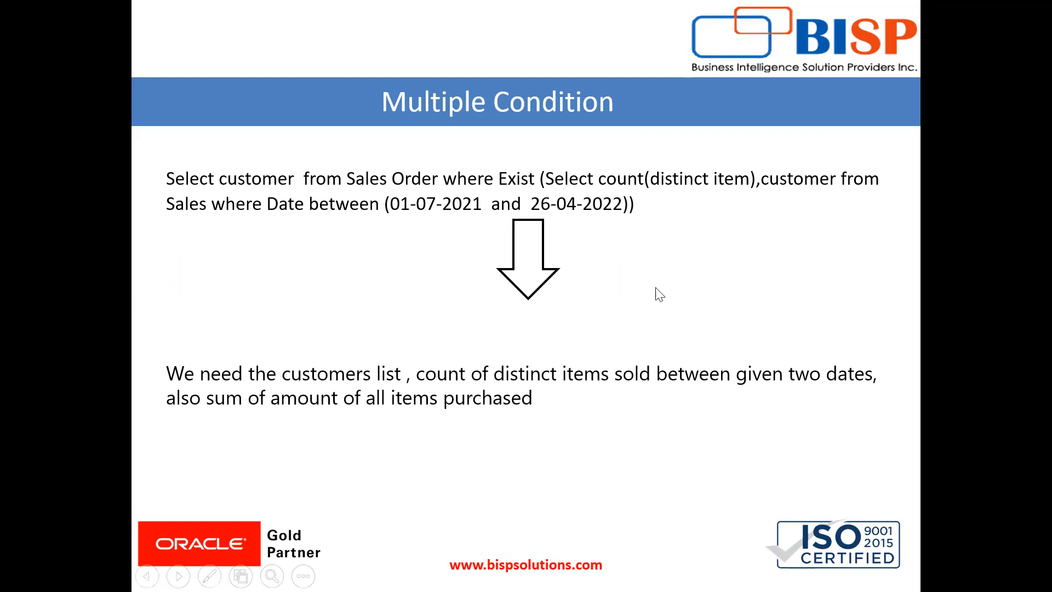
pyautogui.moveTo(575, 223)
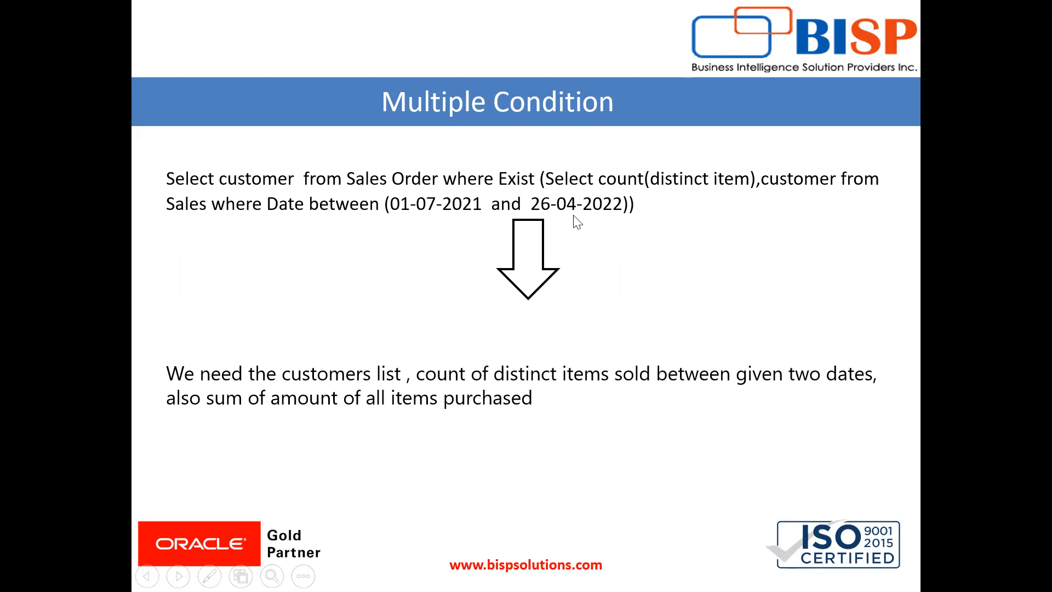
pyautogui.moveTo(596, 227)
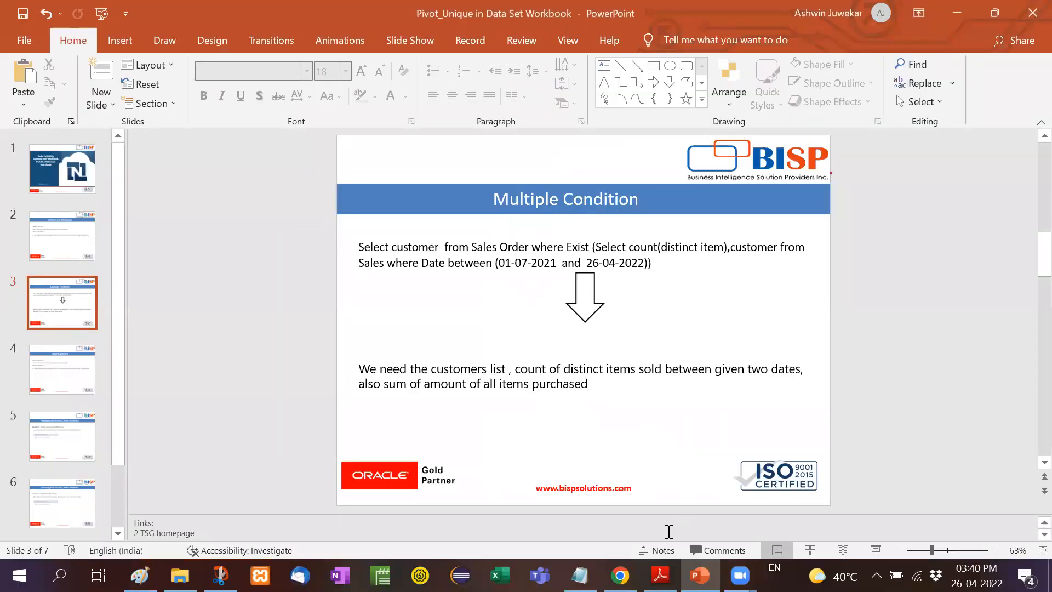
# Step: Bring the NetSuite Sales Order Pivot Example dataset back on screen from the slideshow
pyautogui.click(618, 576)
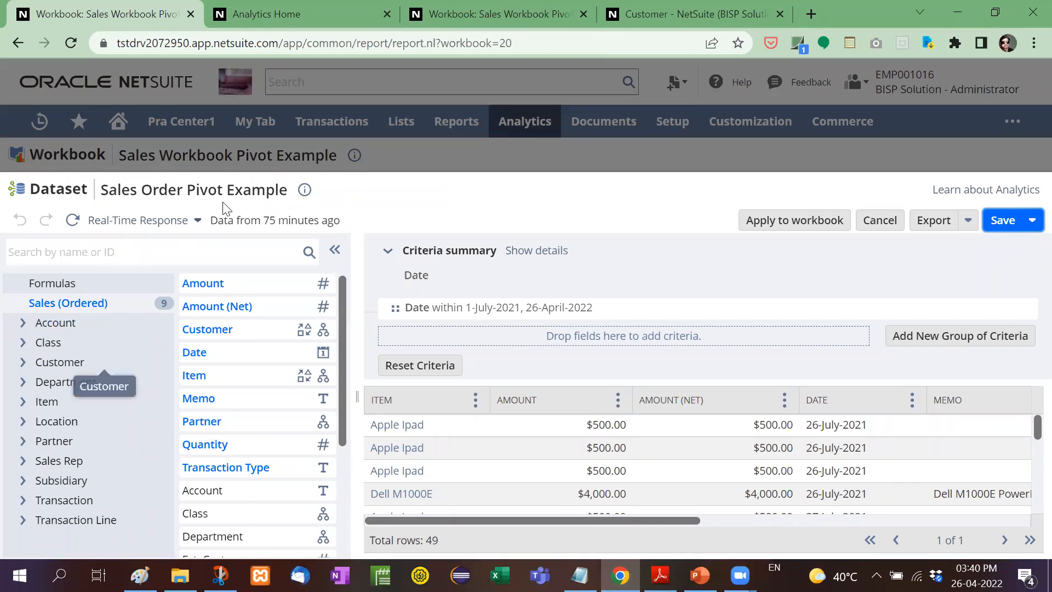
pyautogui.moveTo(96, 307)
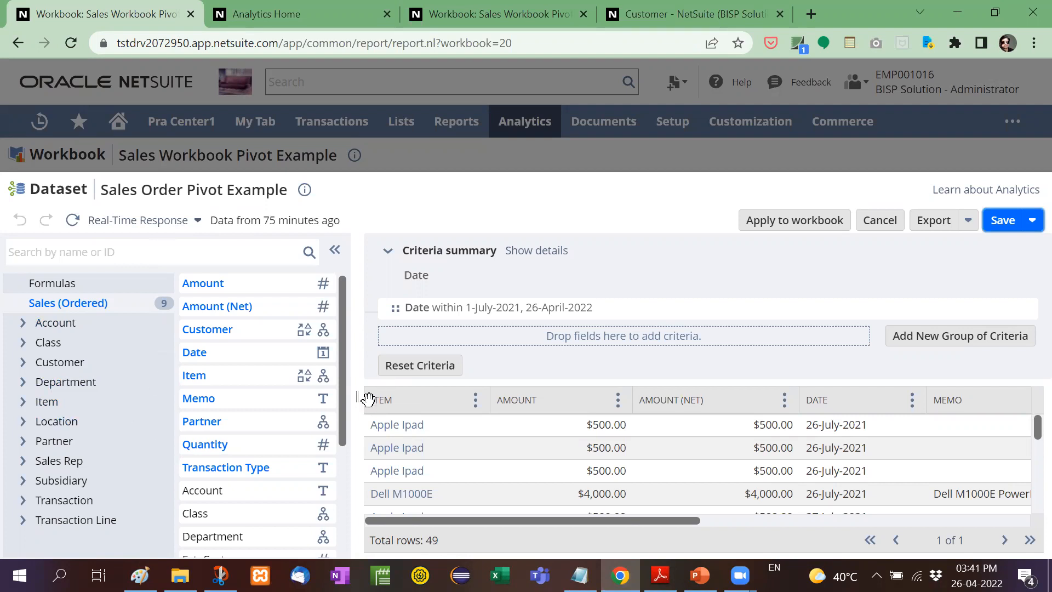
pyautogui.moveTo(381, 427)
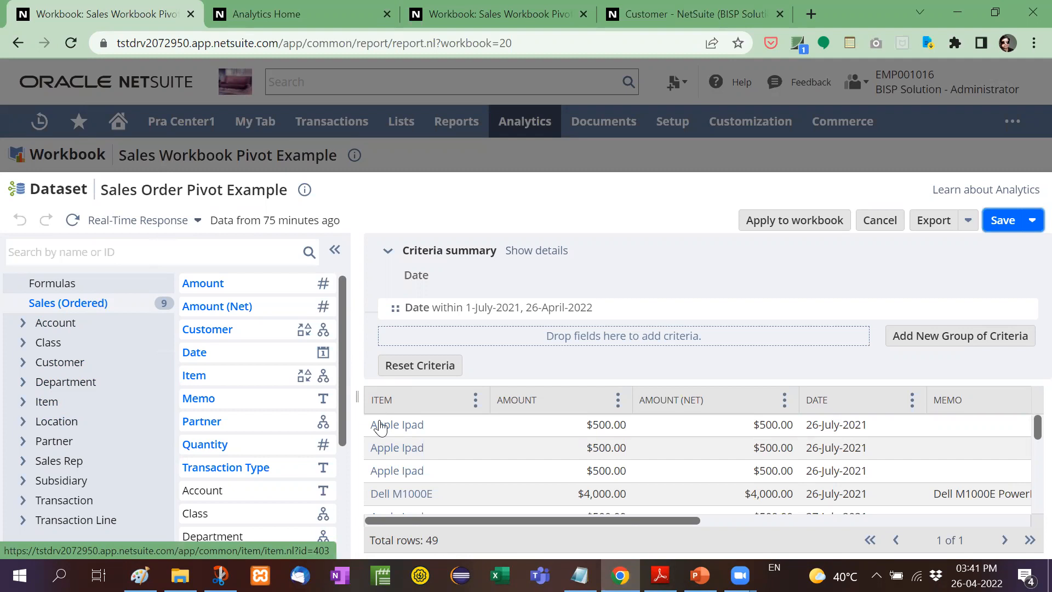
pyautogui.moveTo(68, 303)
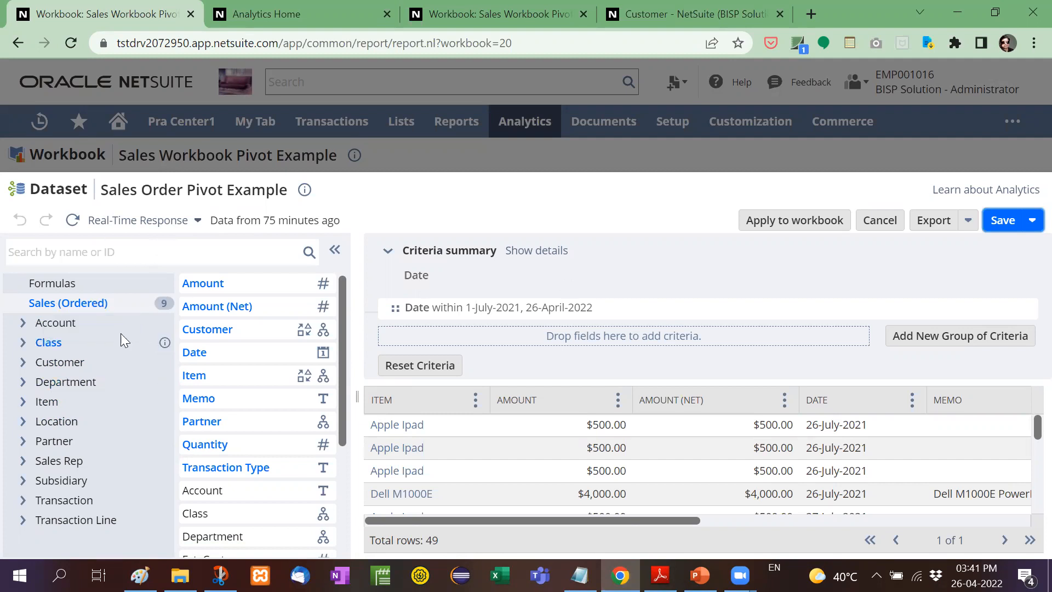
pyautogui.moveTo(295, 12)
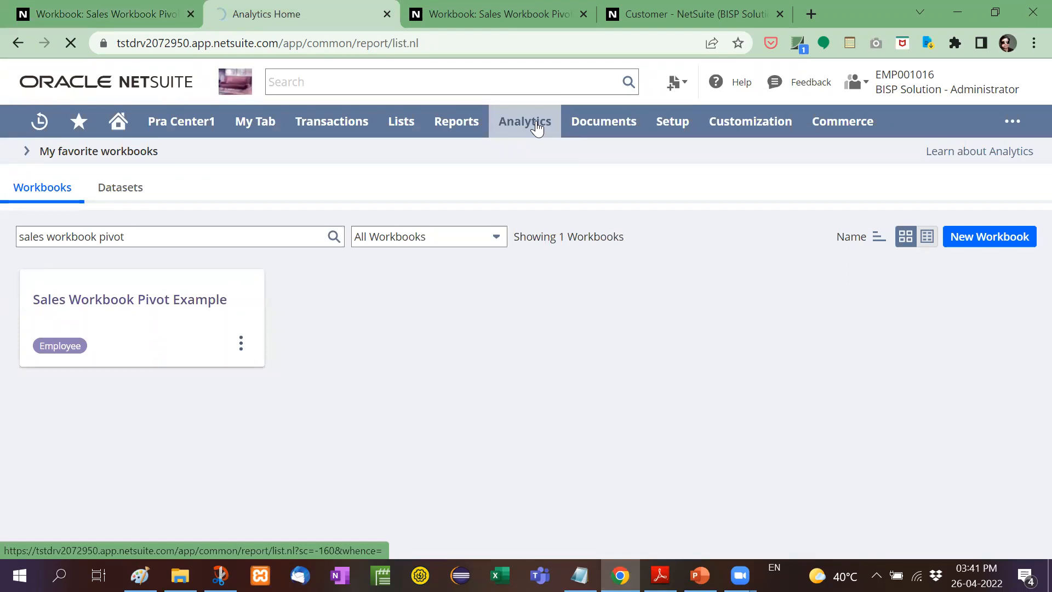
# Step: From Analytics home, search datasets for 'sales' and open Sales (Ordered)
pyautogui.click(525, 122)
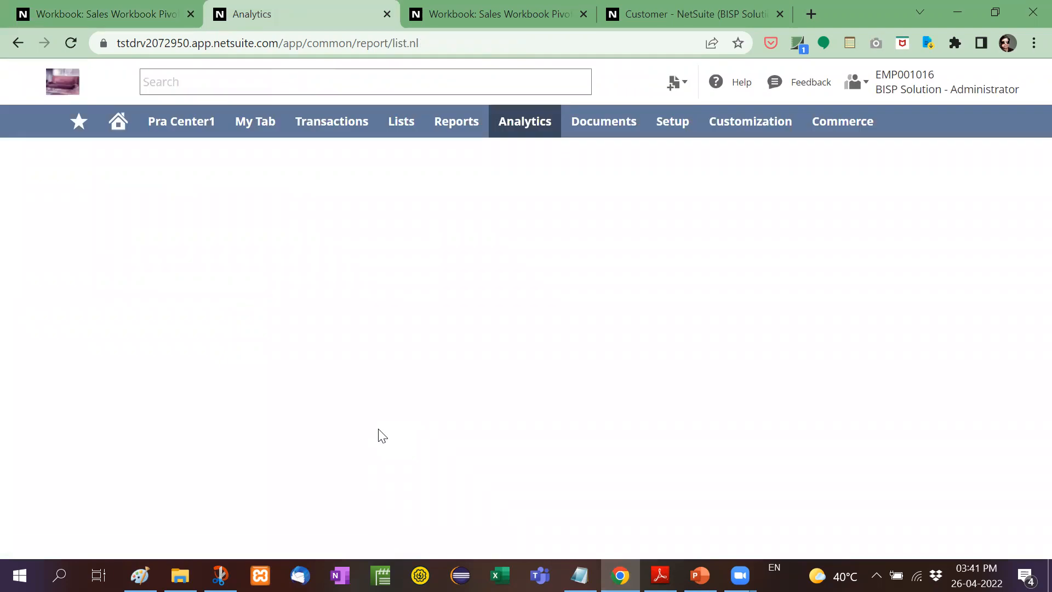
pyautogui.click(525, 121)
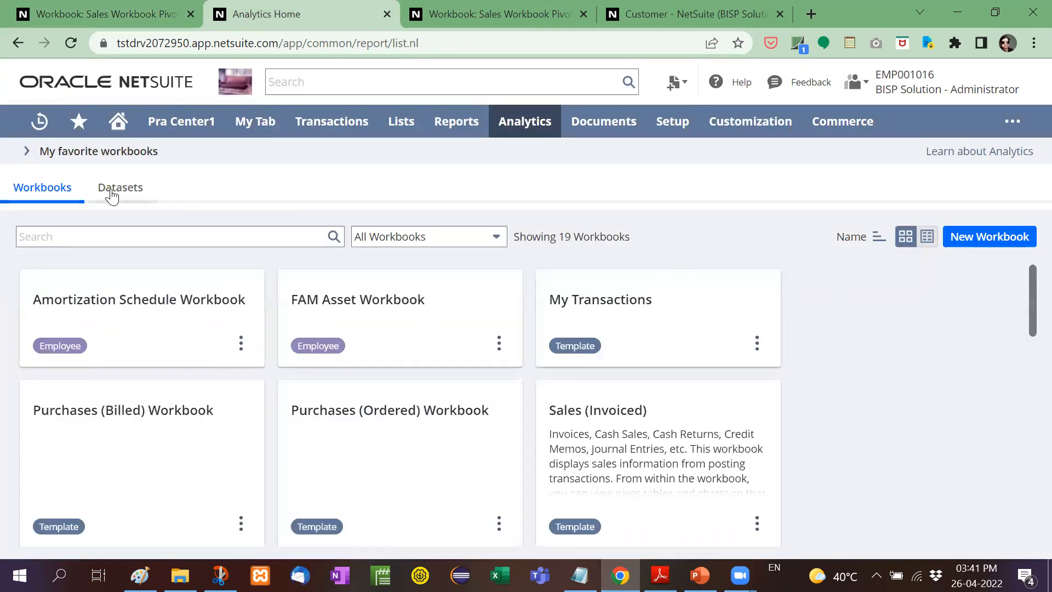
pyautogui.click(119, 187)
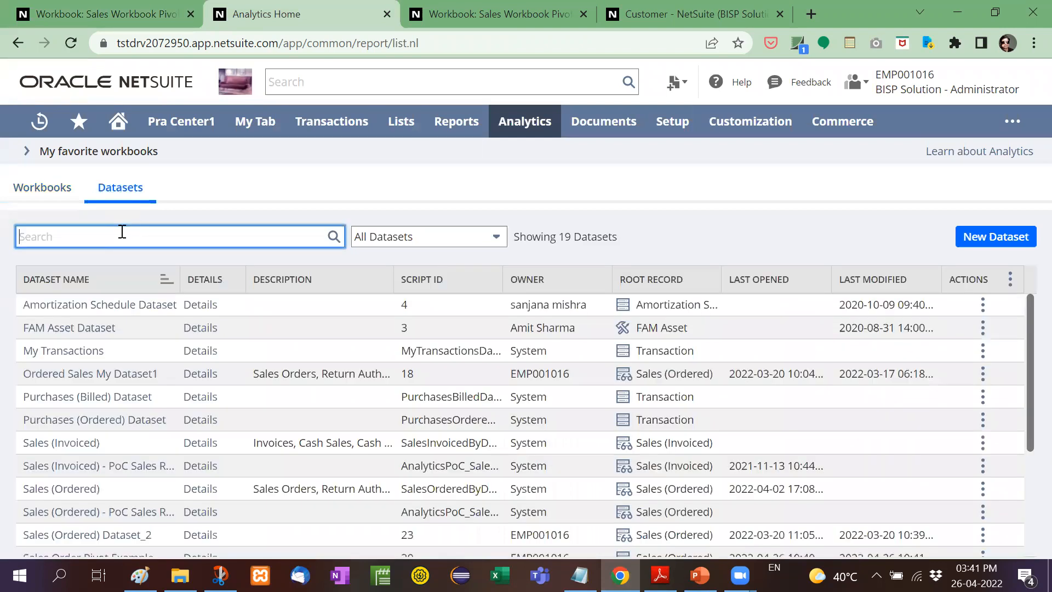
pyautogui.write('sales')
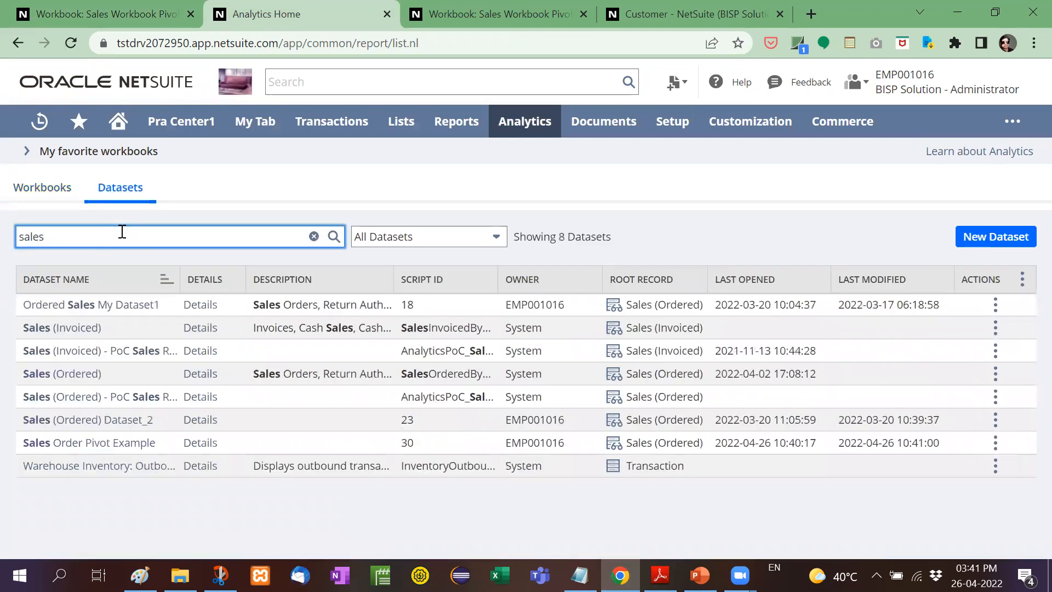
pyautogui.moveTo(160, 343)
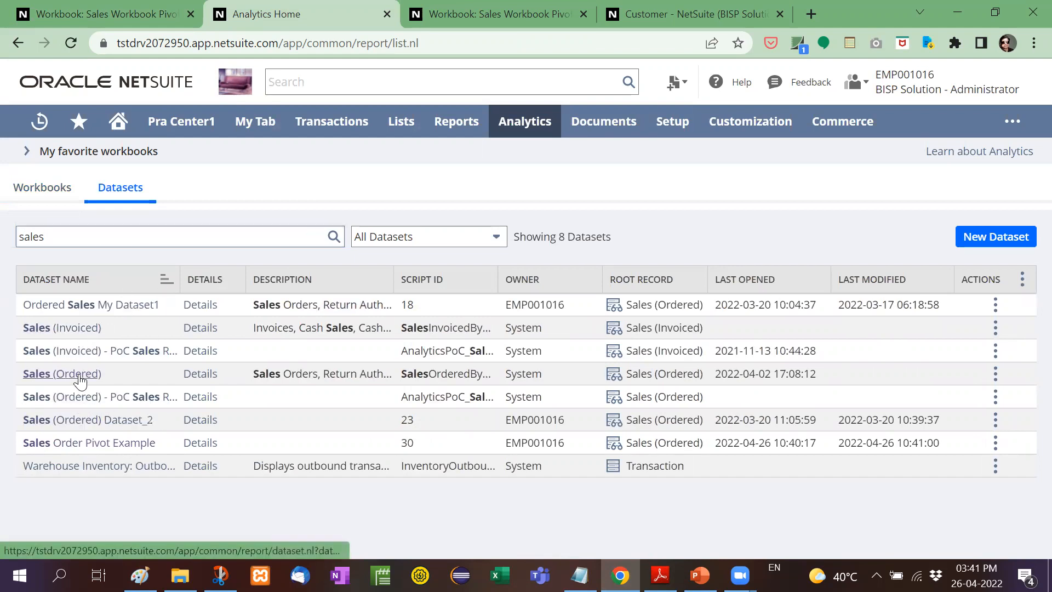
pyautogui.click(61, 374)
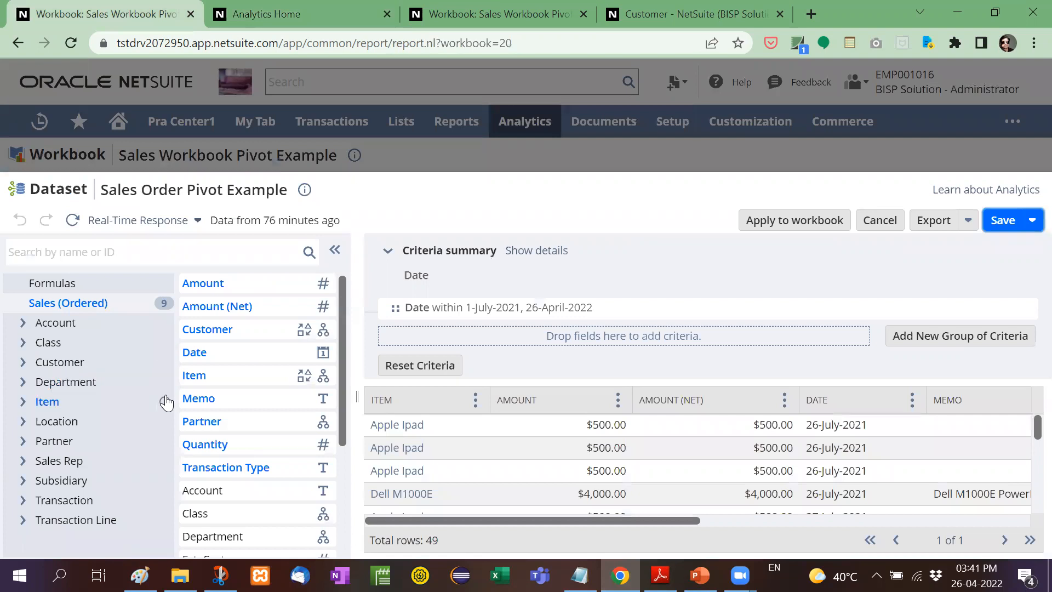
# Step: Reapply the Date criterion within 1-July-2021 to 26-April-2022 unchanged
pyautogui.click(68, 302)
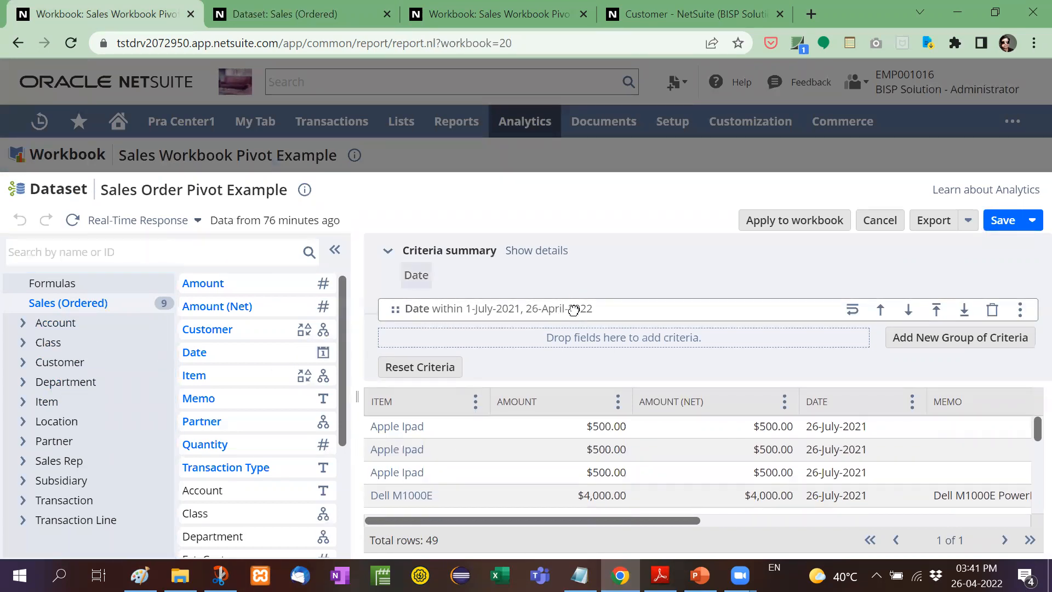
pyautogui.click(496, 309)
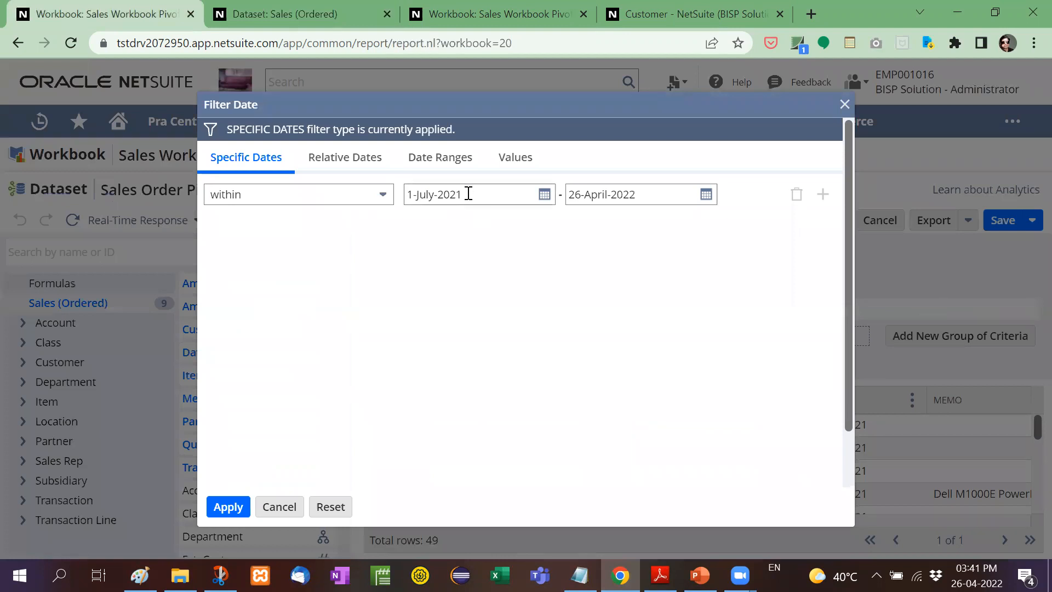
pyautogui.moveTo(813, 148)
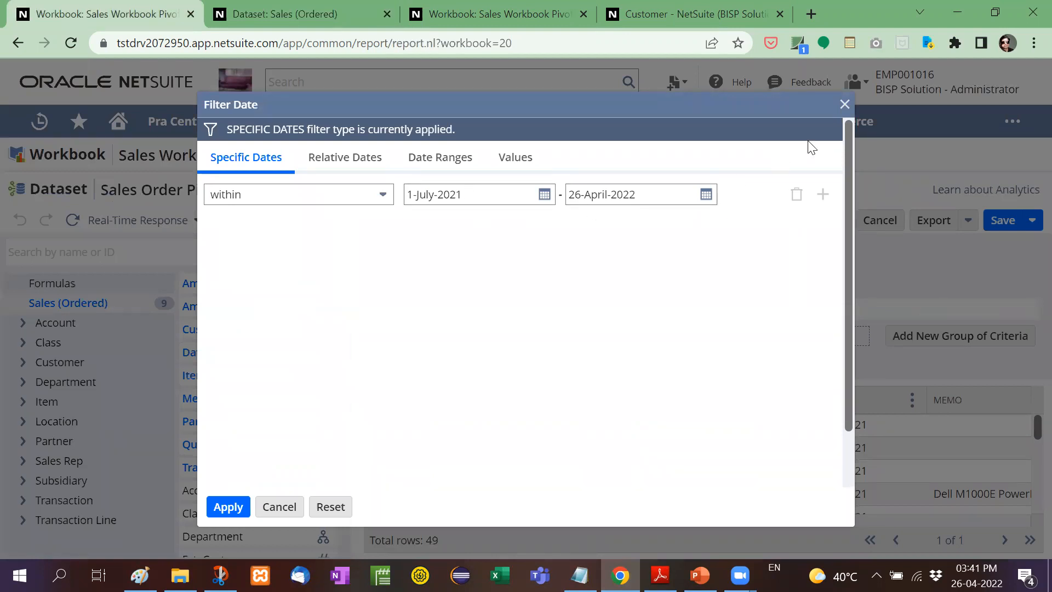
pyautogui.click(228, 506)
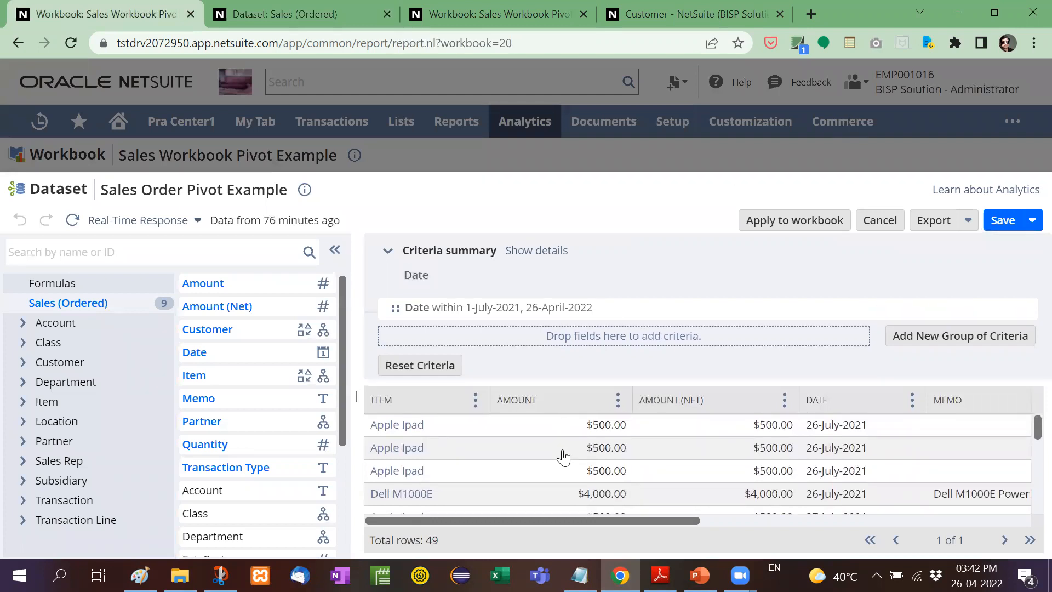
# Step: Review the dataset preview and apply the filtered dataset to the Sales Workbook Pivot Example
pyautogui.scroll(-3)
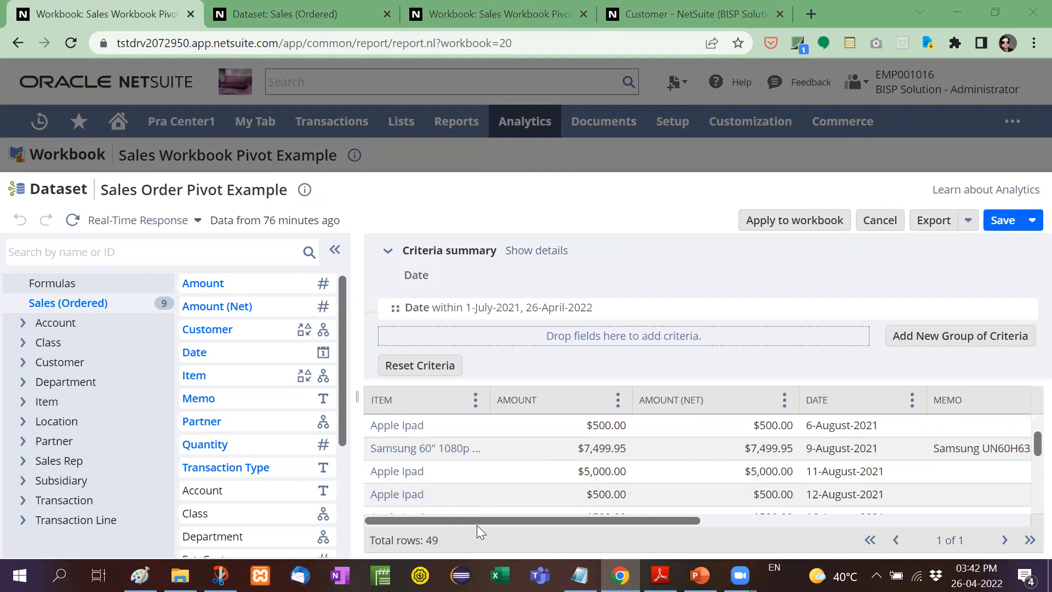
pyautogui.moveTo(449, 330)
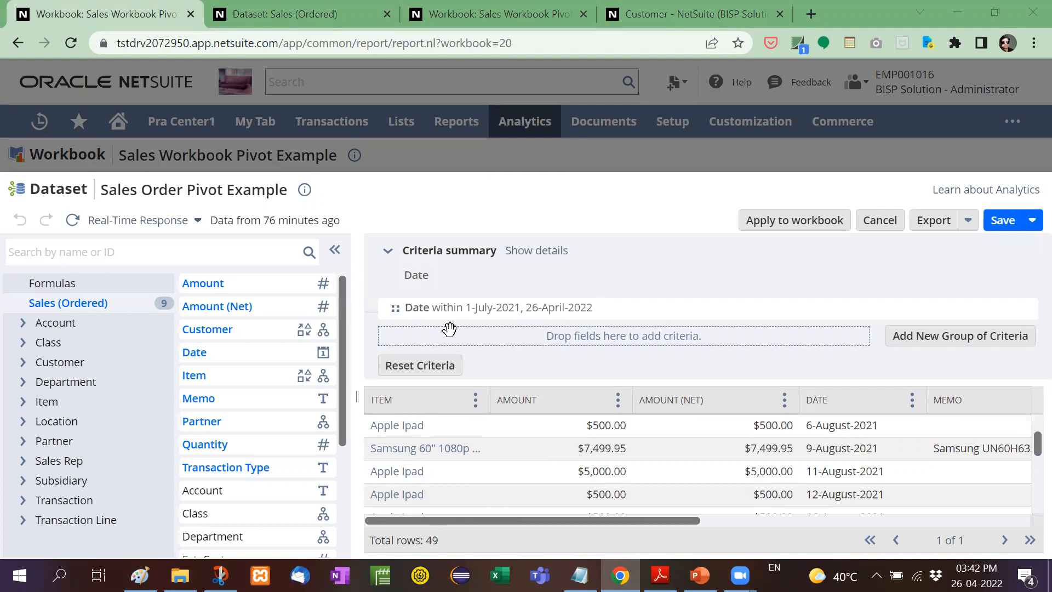
pyautogui.moveTo(456, 208)
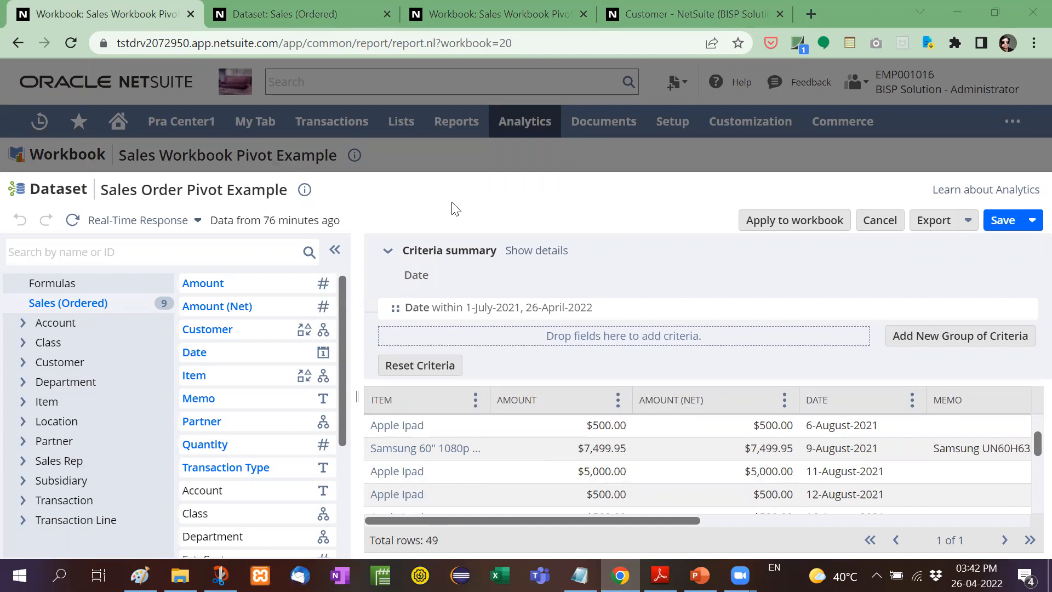
pyautogui.moveTo(643, 379)
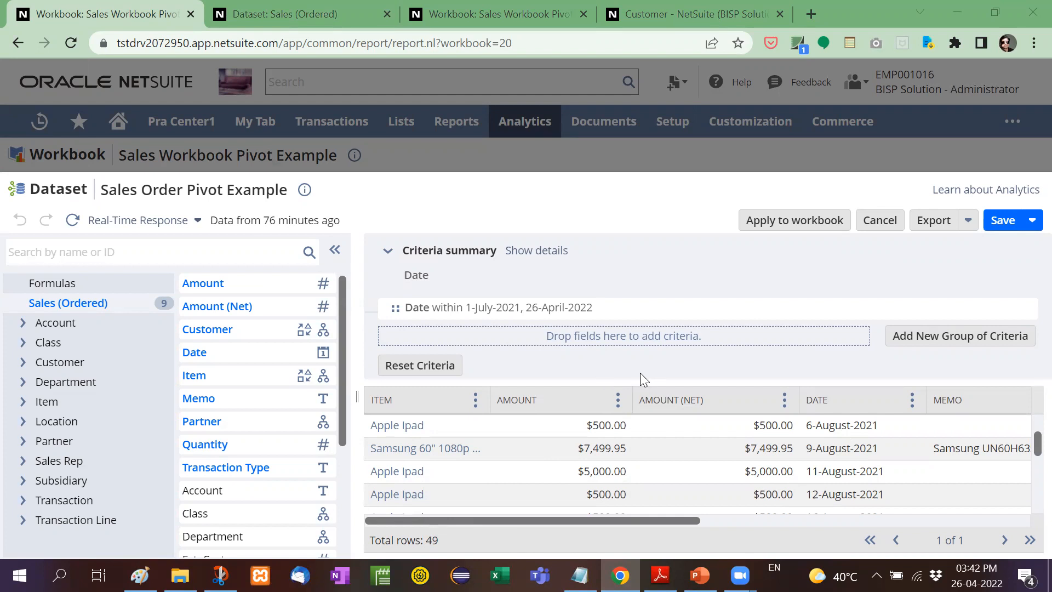
pyautogui.moveTo(582, 421)
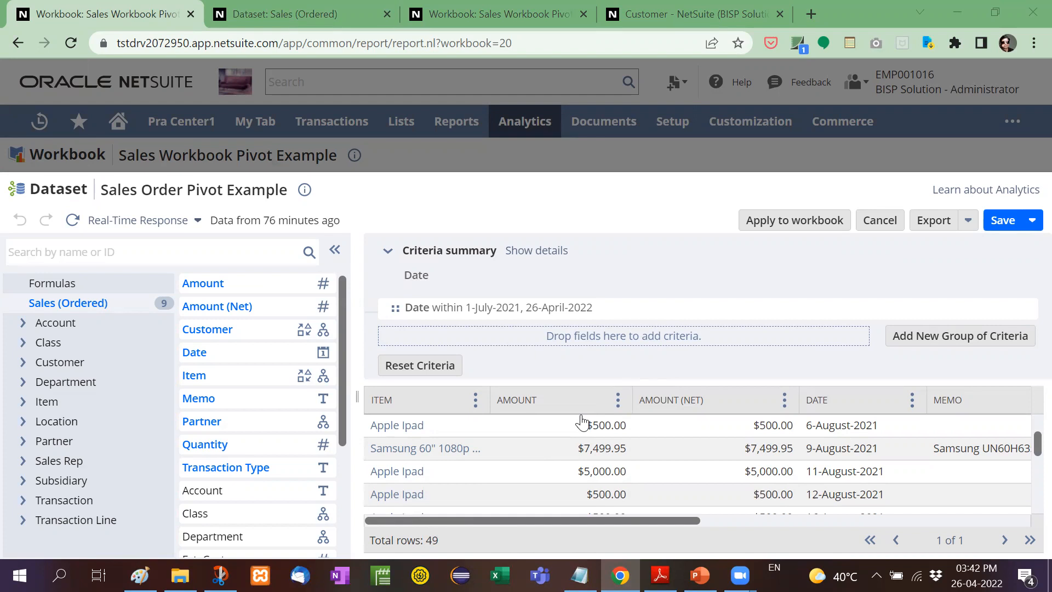
pyautogui.moveTo(794, 220)
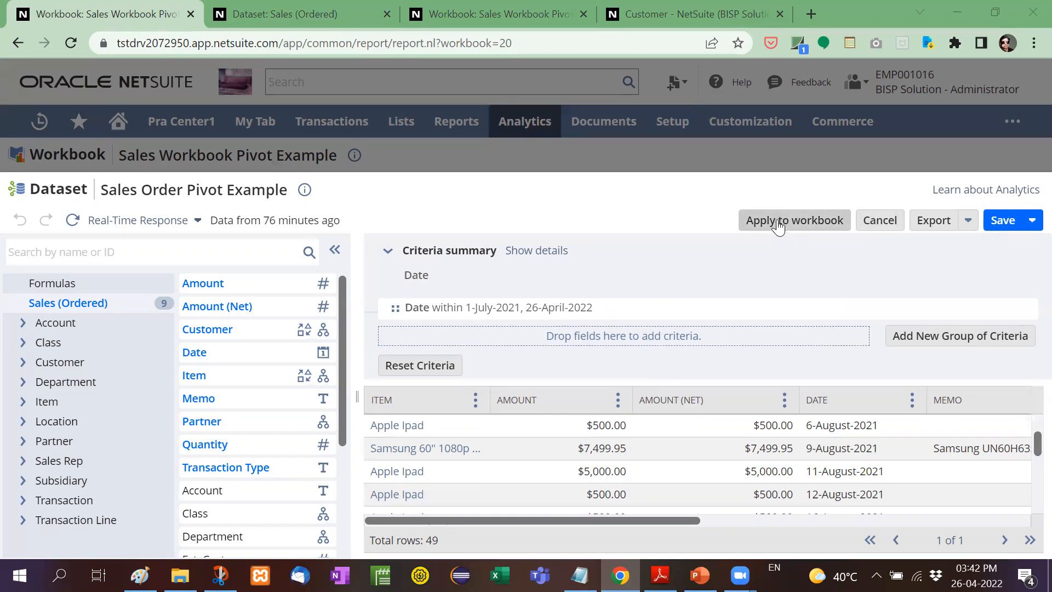
pyautogui.click(795, 220)
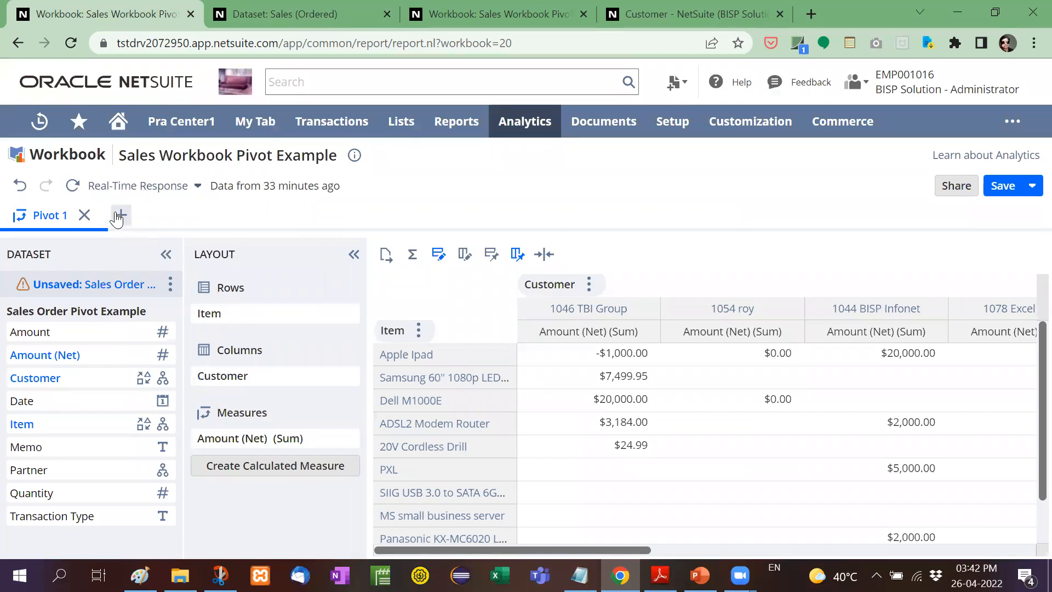
pyautogui.click(121, 216)
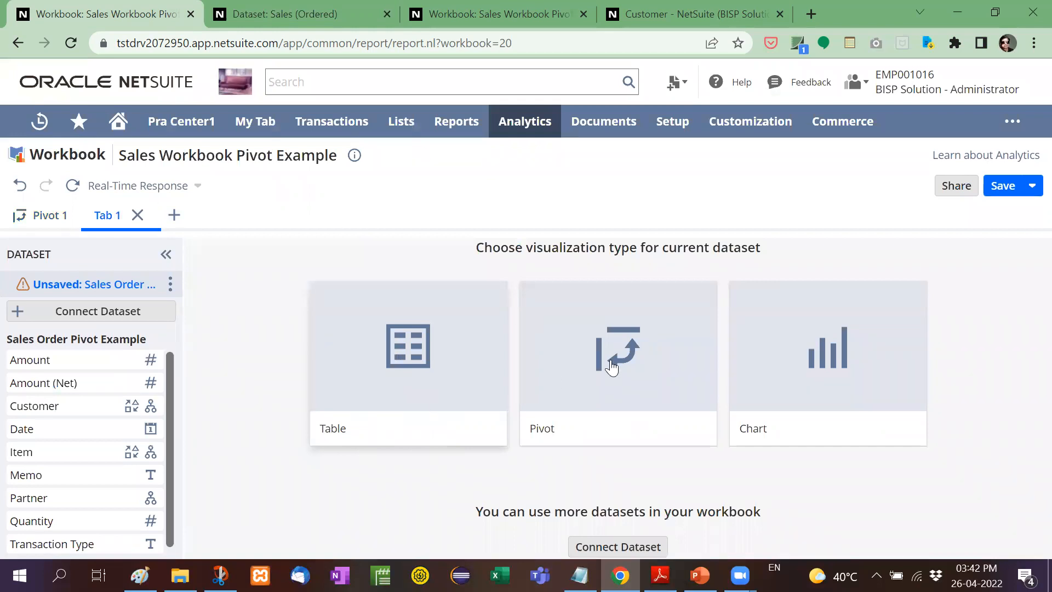
pyautogui.moveTo(602, 392)
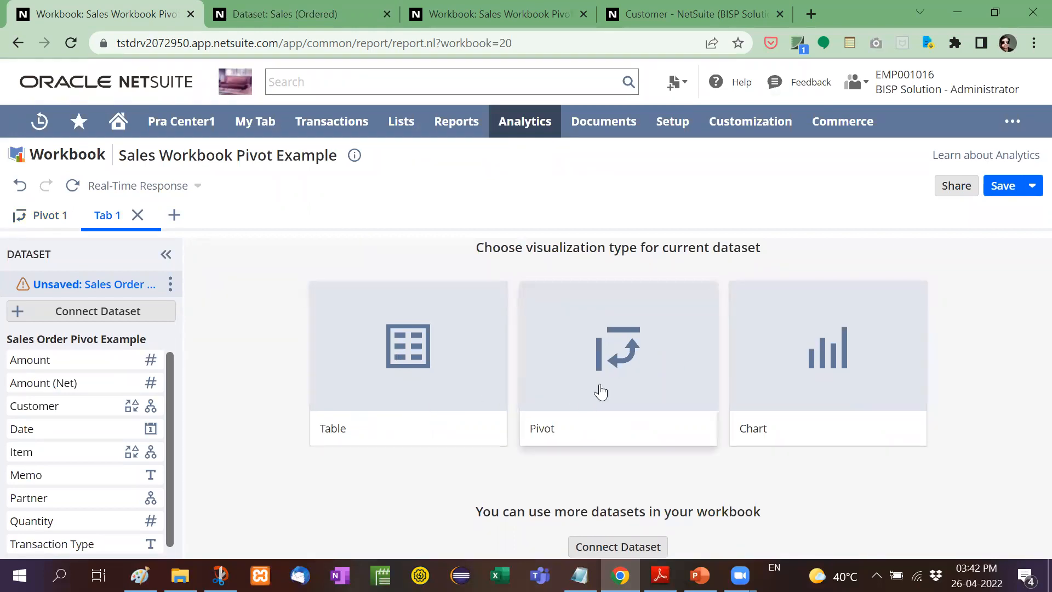
pyautogui.moveTo(138, 216)
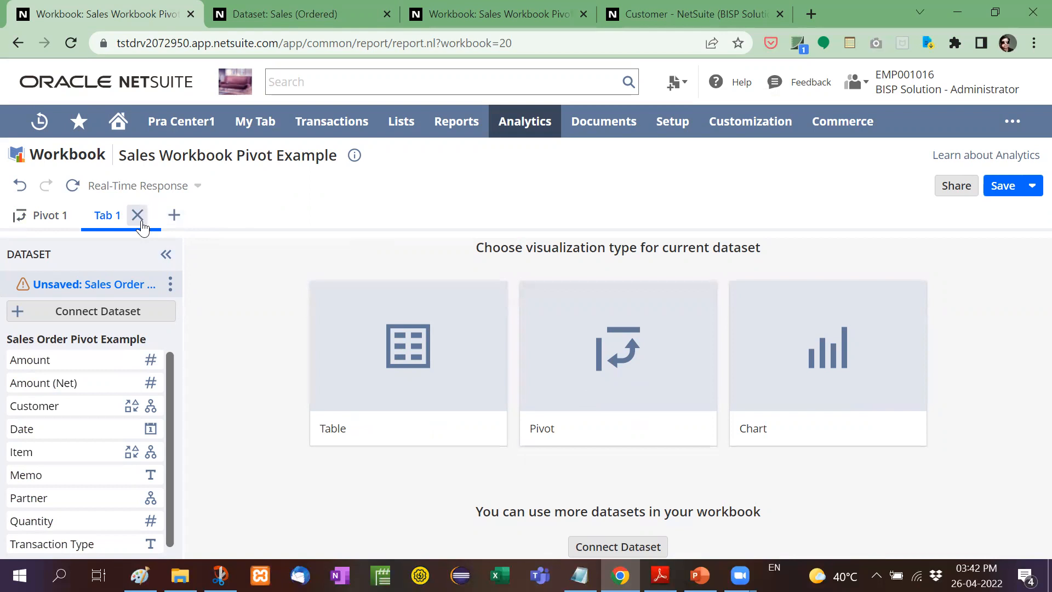
pyautogui.click(138, 216)
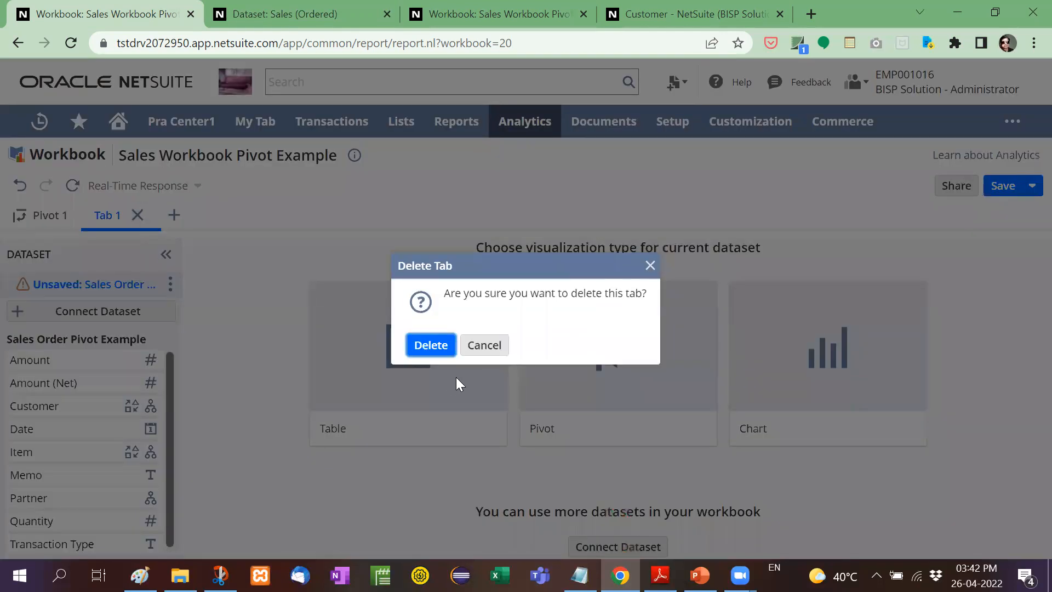
pyautogui.click(430, 345)
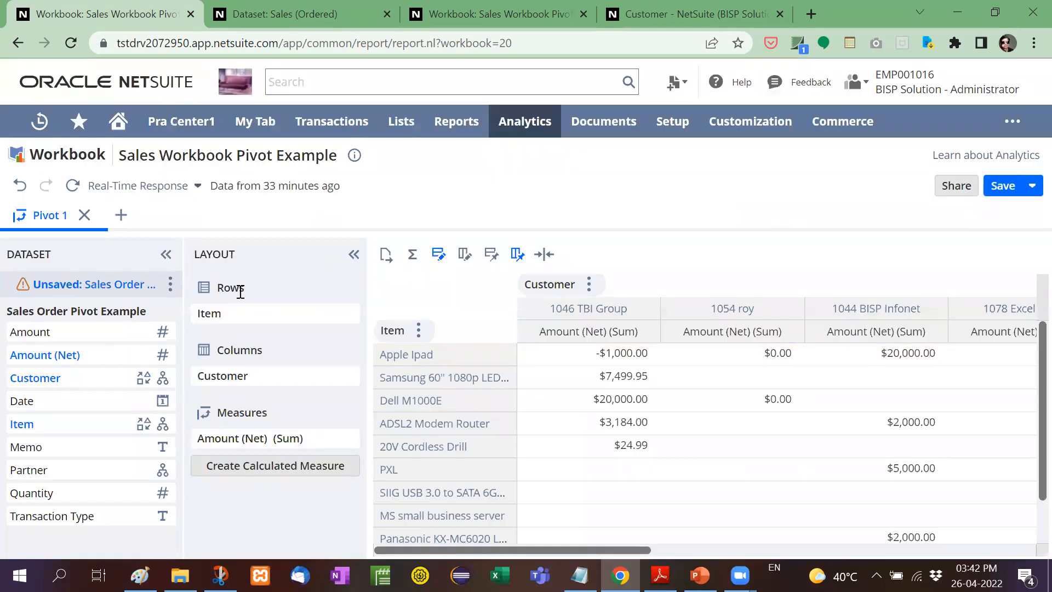
pyautogui.moveTo(221, 314)
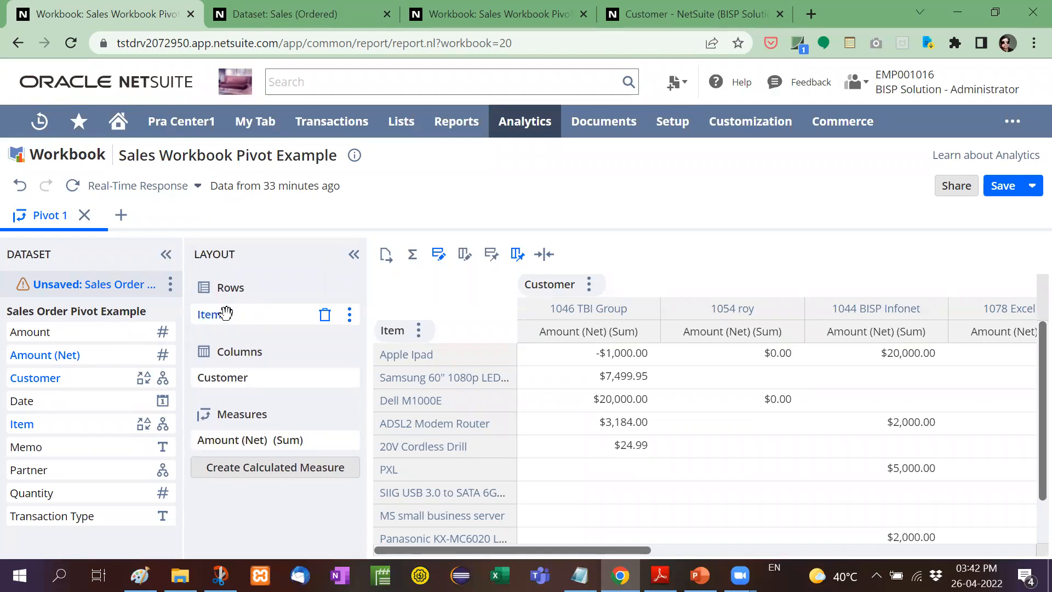
pyautogui.moveTo(249, 350)
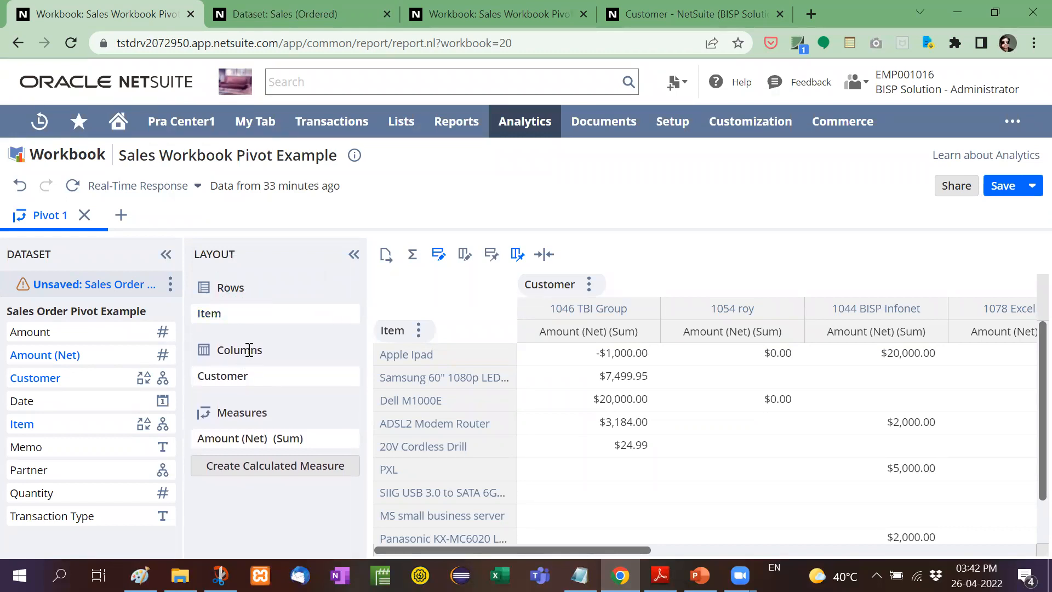
pyautogui.moveTo(250, 429)
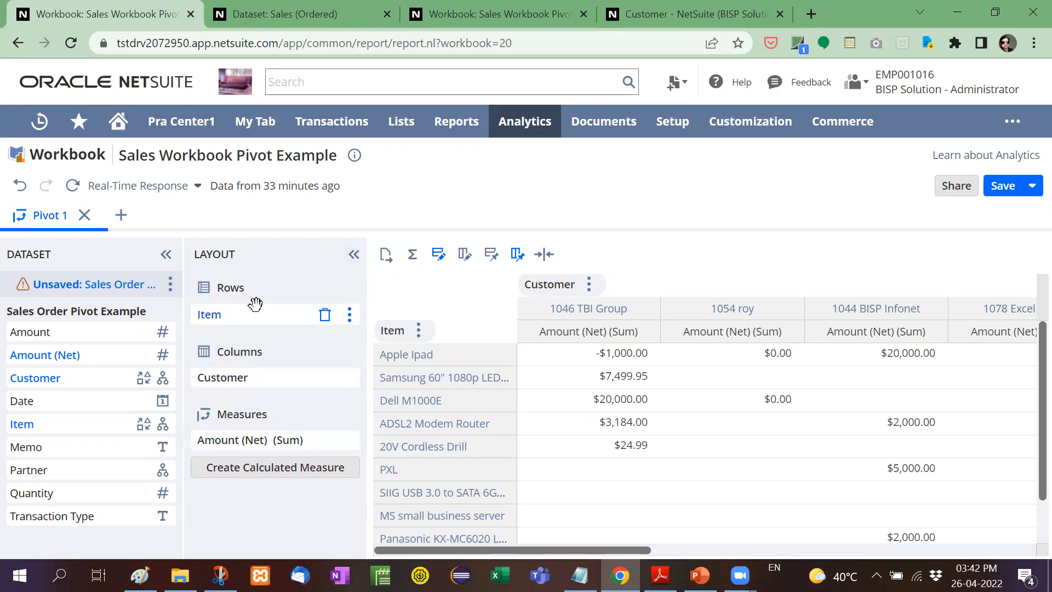
# Step: Remove all fields from the pivot layout, leaving only the $68,558.92 total
pyautogui.click(324, 315)
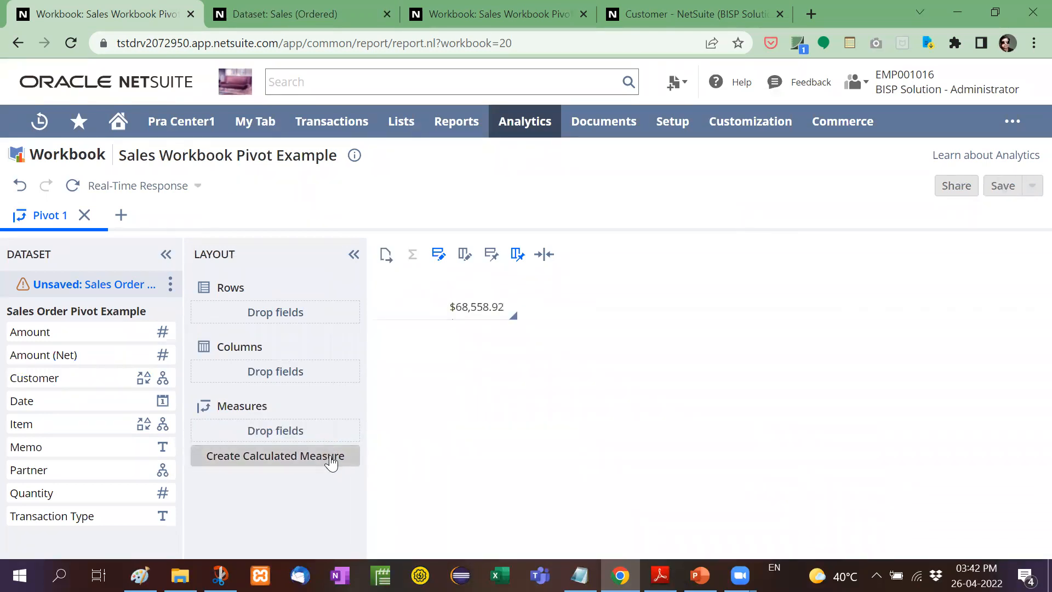
pyautogui.moveTo(303, 432)
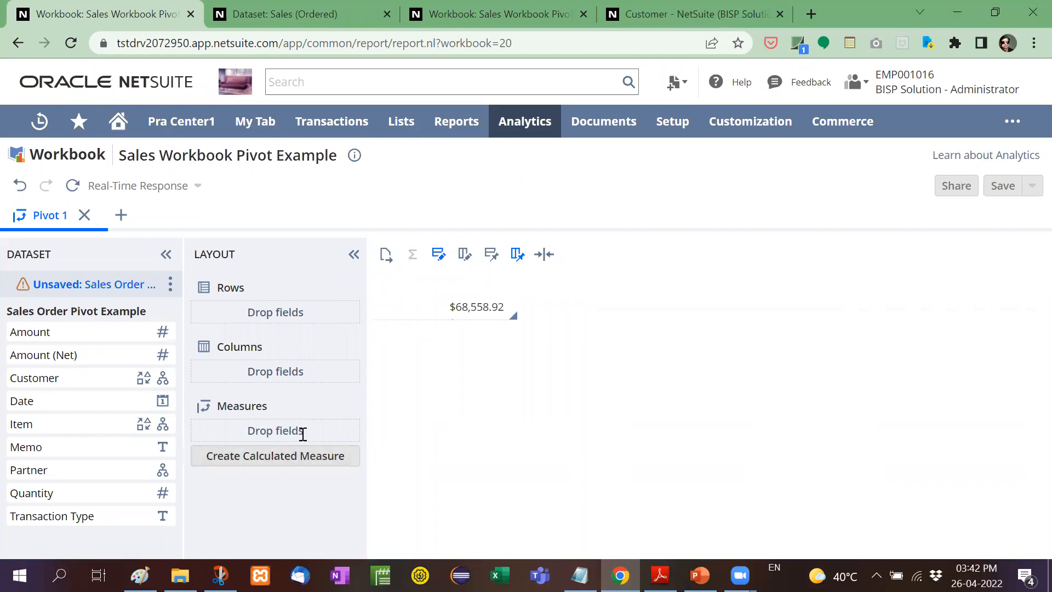
pyautogui.moveTo(113, 351)
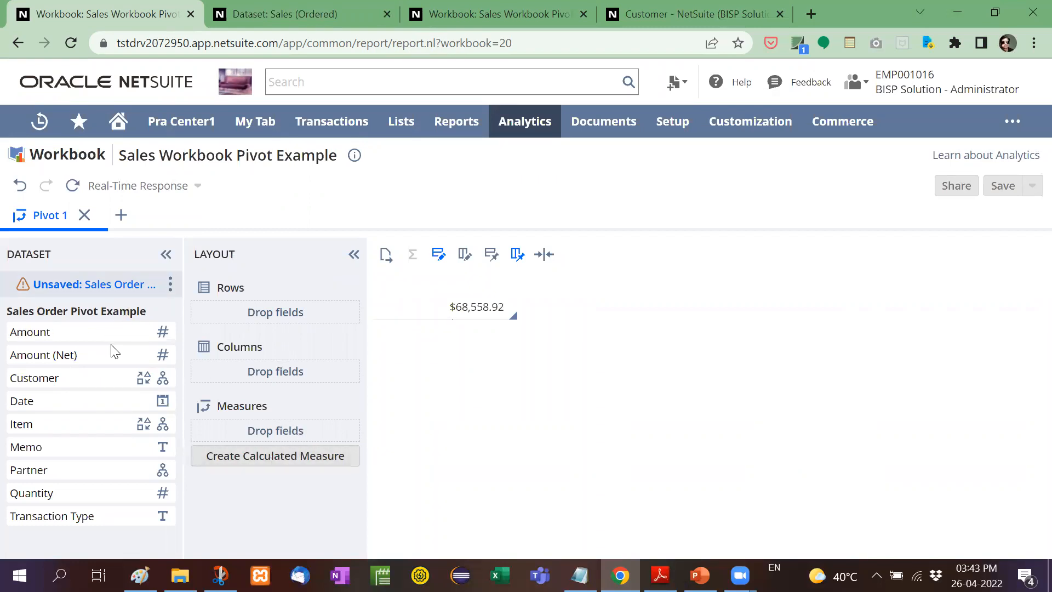
pyautogui.moveTo(22, 401)
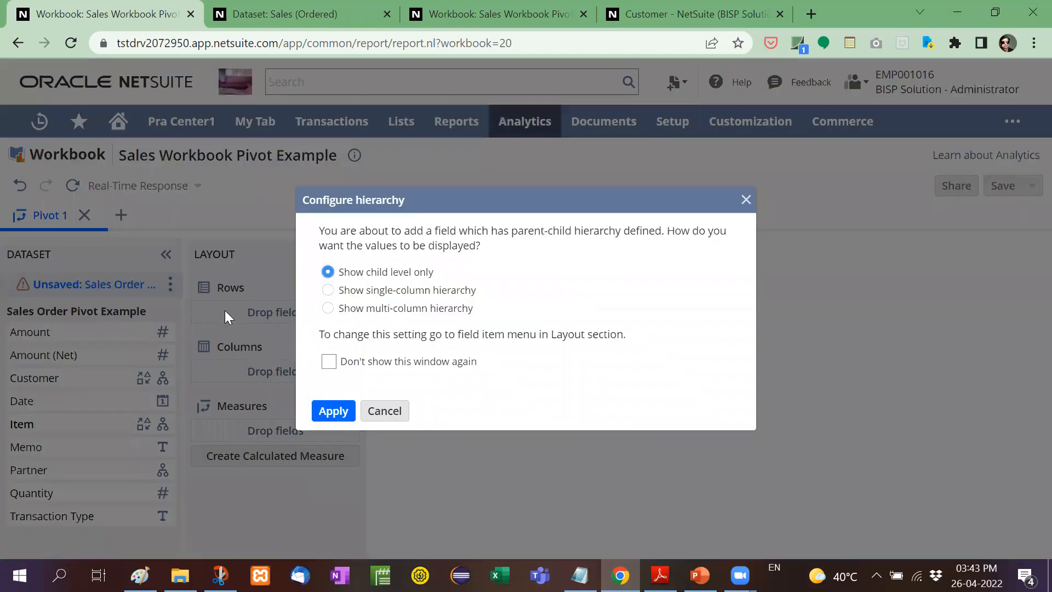
# Step: Add Item as rows and Customer as columns, each showing child level only
pyautogui.click(333, 411)
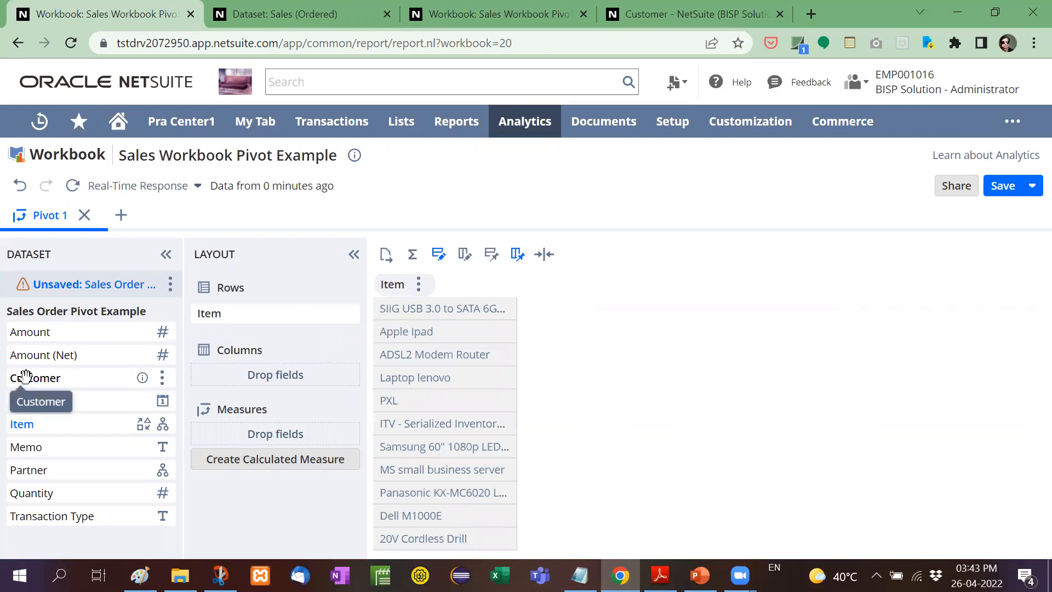
pyautogui.click(36, 378)
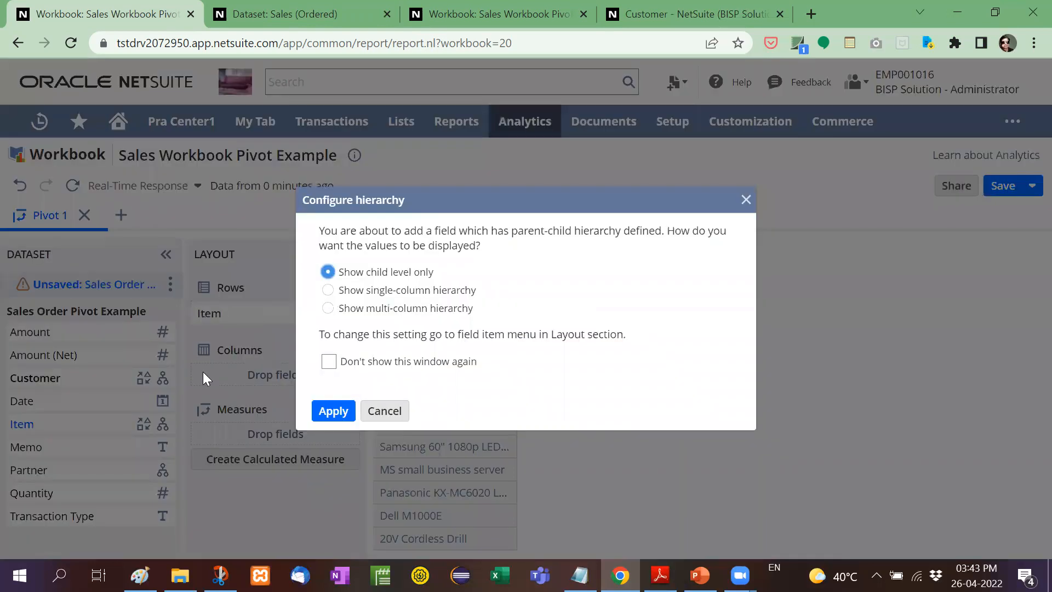
pyautogui.click(334, 411)
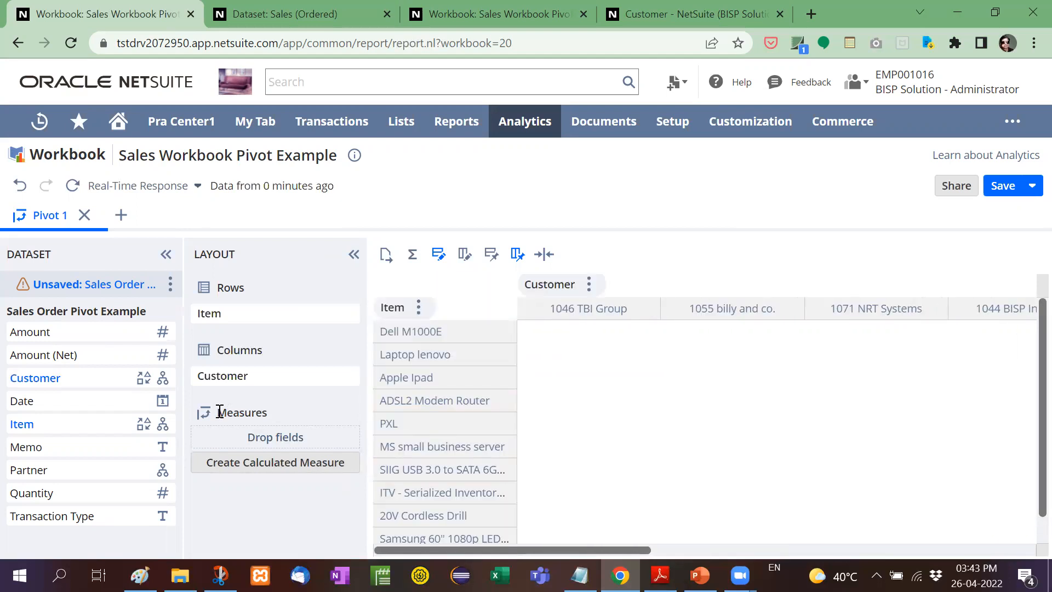
pyautogui.moveTo(53, 515)
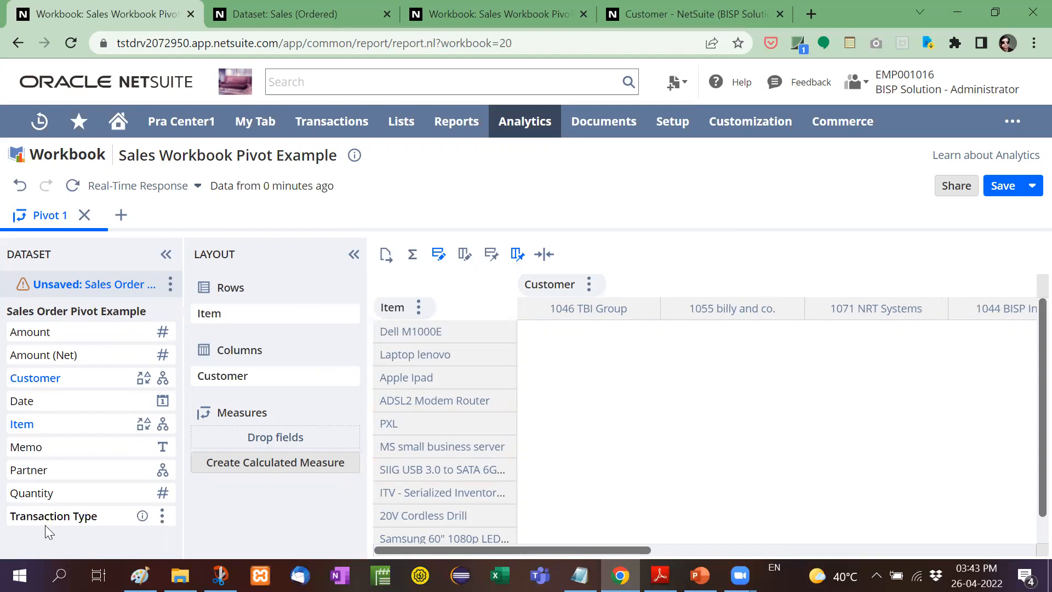
pyautogui.moveTo(32, 492)
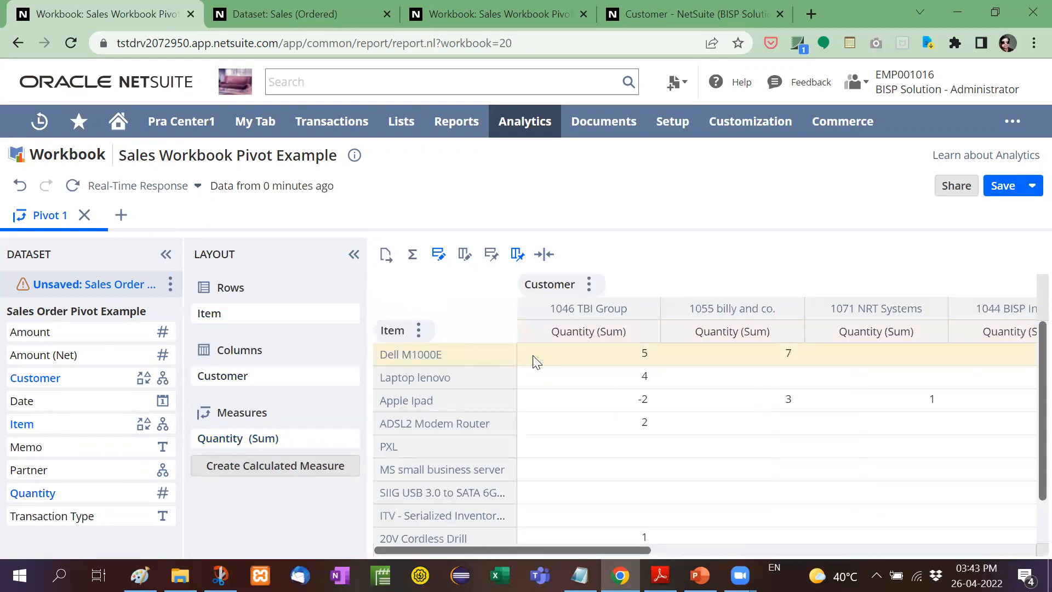
pyautogui.moveTo(620, 377)
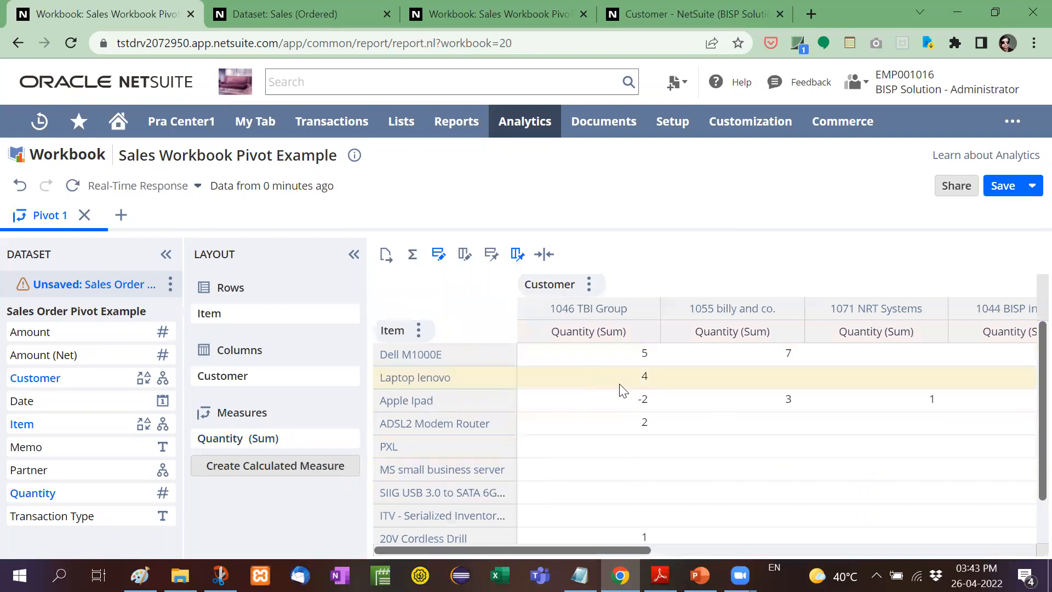
pyautogui.moveTo(456, 446)
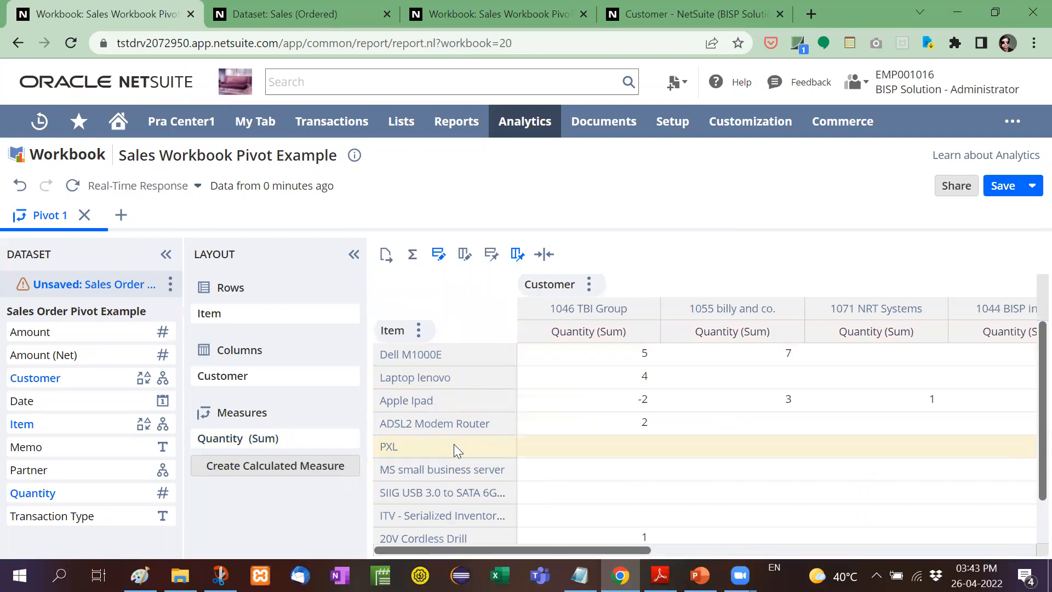
pyautogui.moveTo(274, 466)
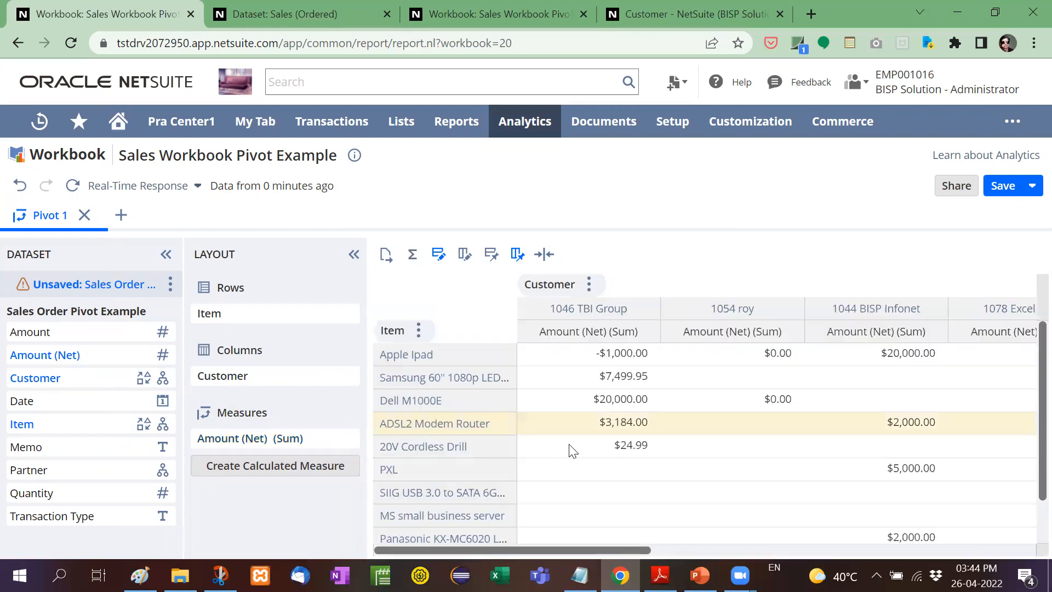
pyautogui.moveTo(572, 446)
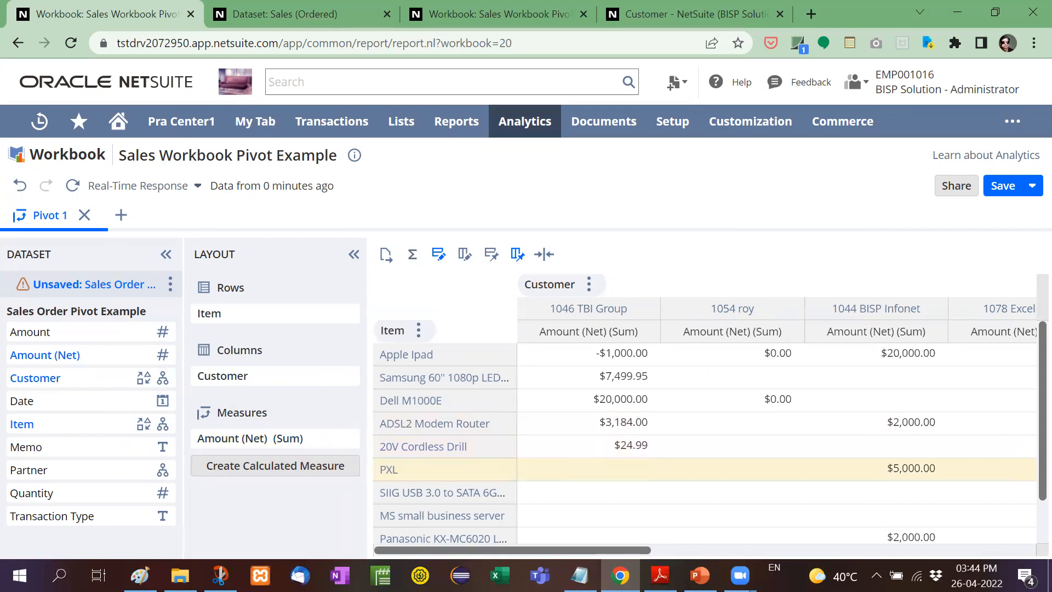
# Step: Present the Multiple Condition slide full screen, then return to the pivot workbook
pyautogui.click(700, 576)
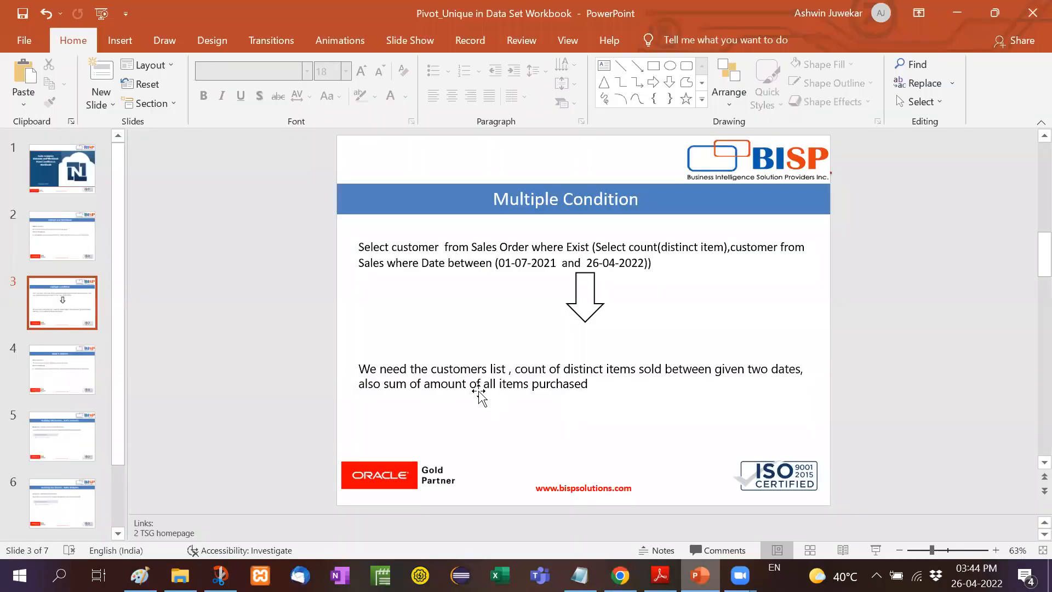
pyautogui.press('F5')
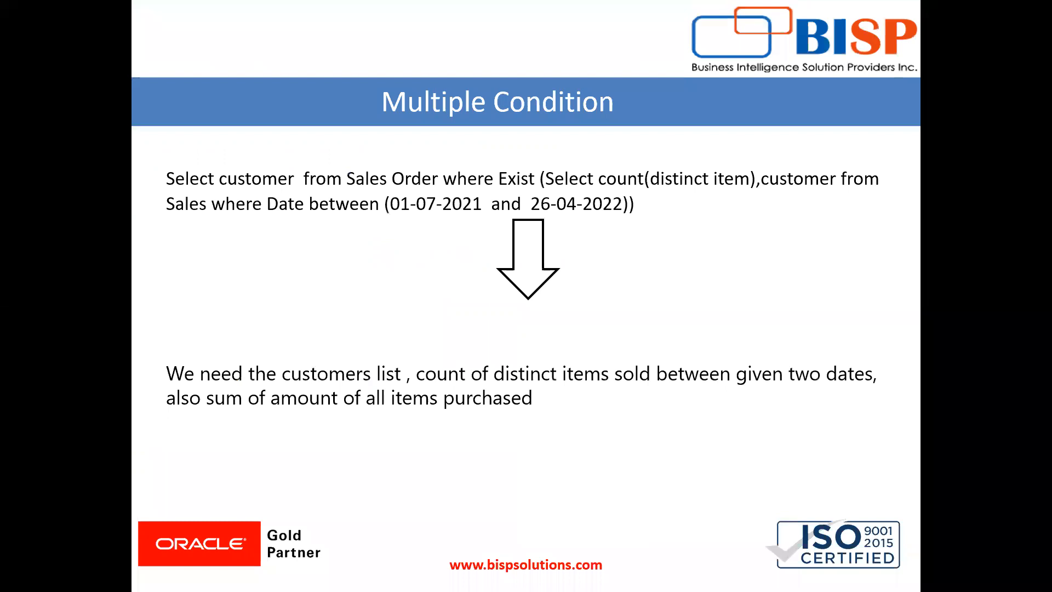
pyautogui.moveTo(609, 389)
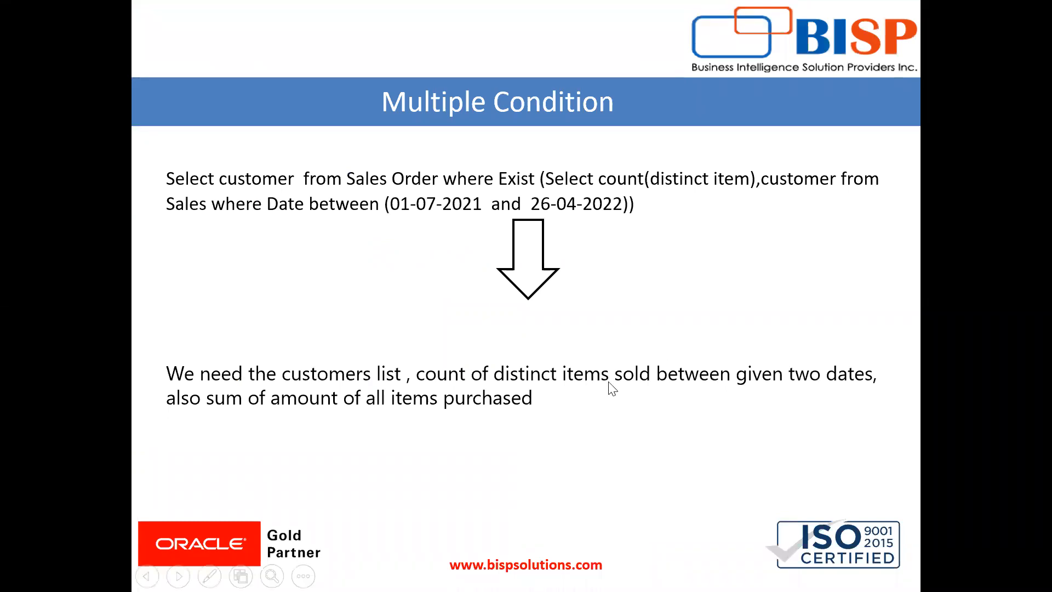
pyautogui.moveTo(701, 389)
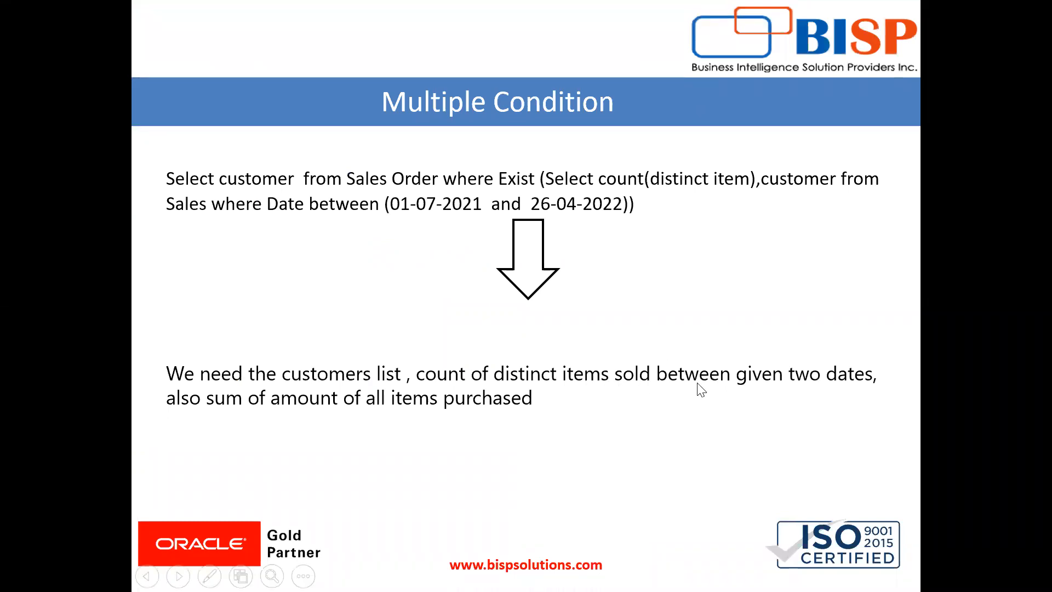
pyautogui.moveTo(677, 364)
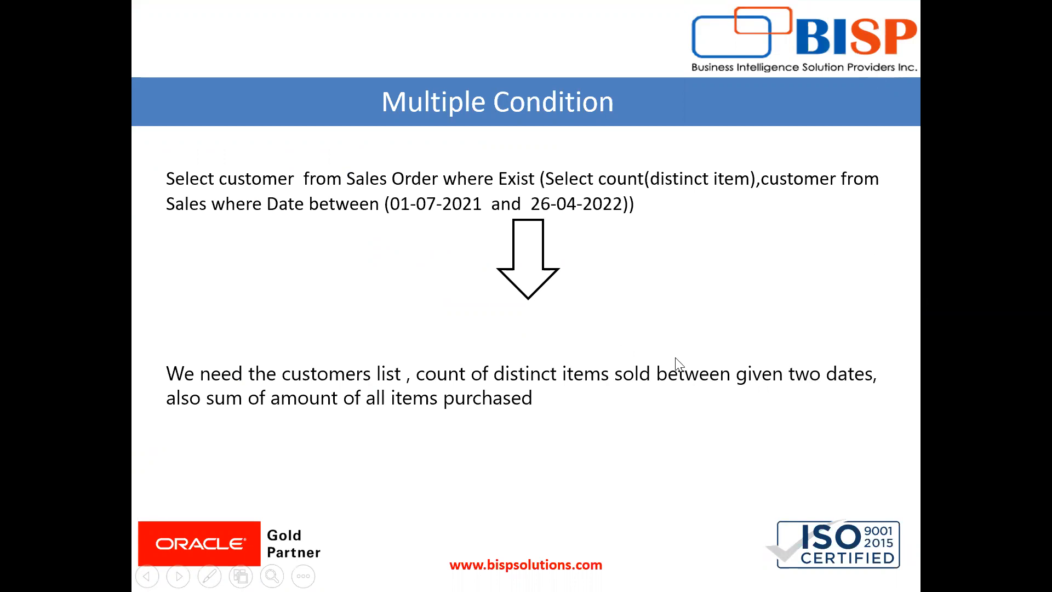
pyautogui.press('Escape')
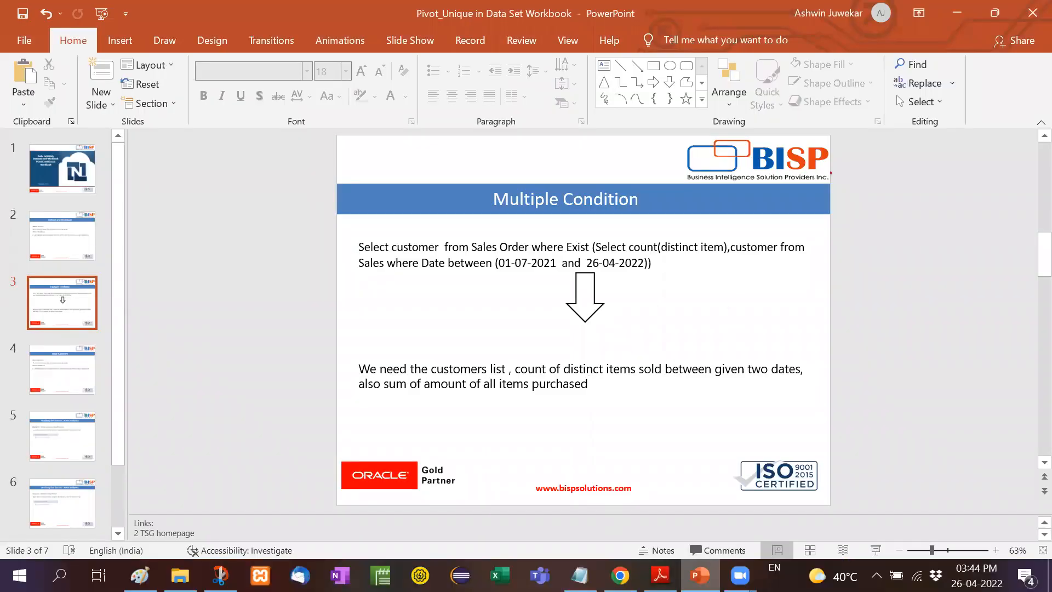
pyautogui.click(619, 575)
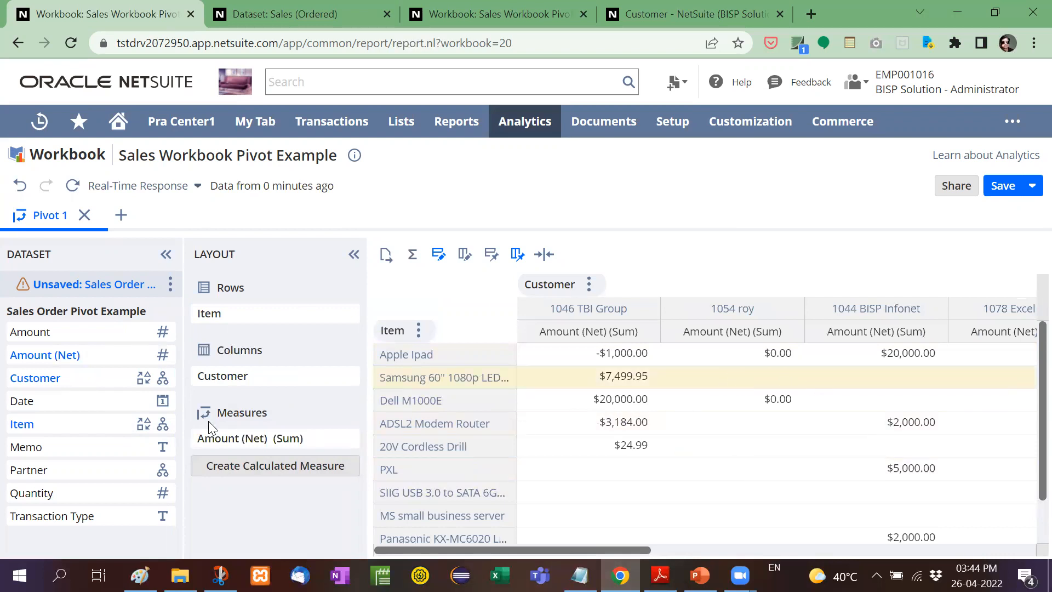
pyautogui.moveTo(32, 492)
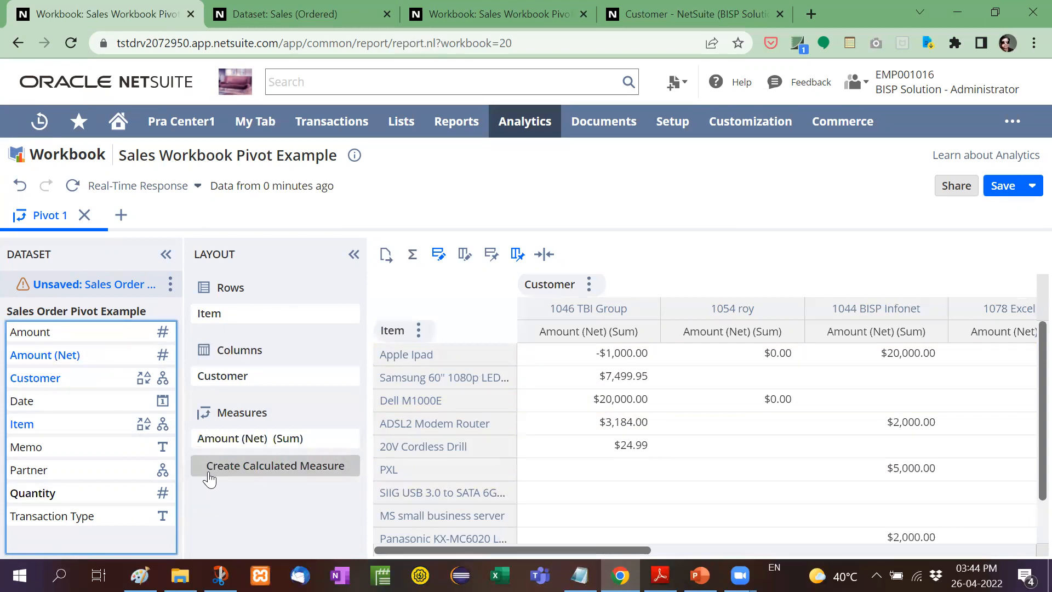
pyautogui.moveTo(146, 477)
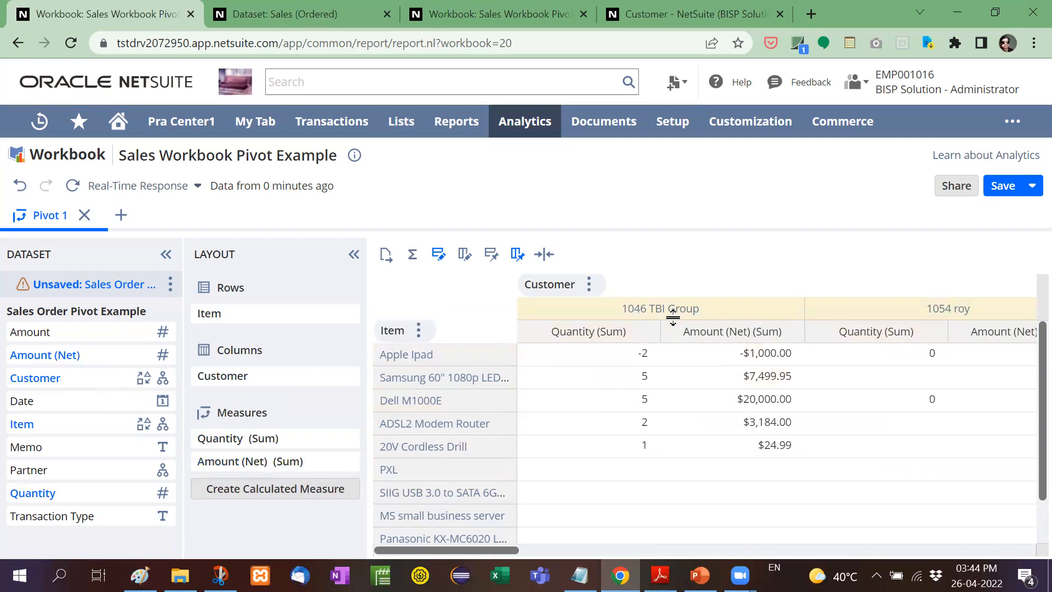
pyautogui.moveTo(488, 406)
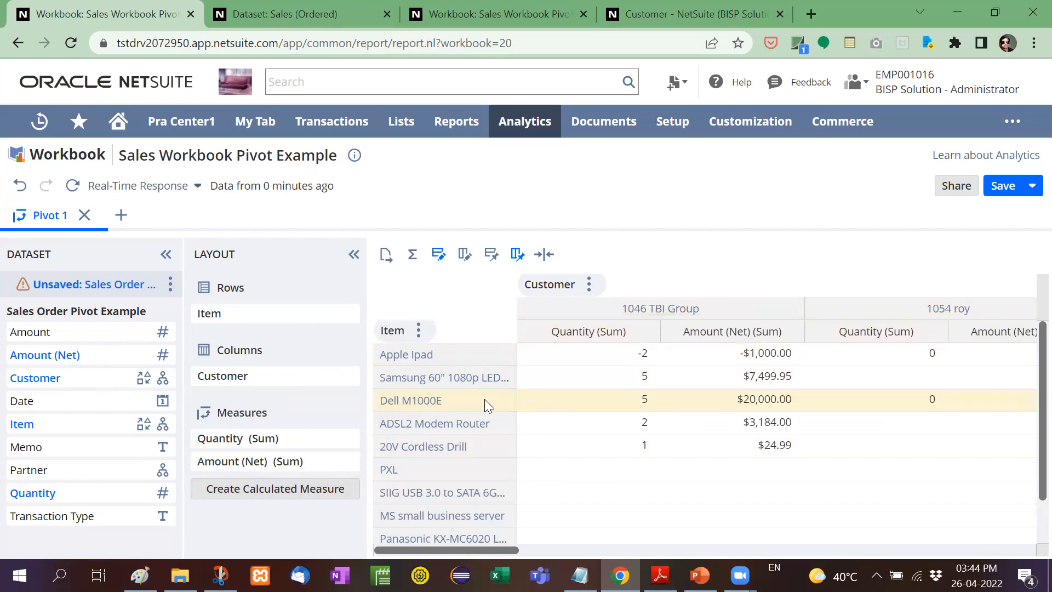
pyautogui.moveTo(474, 385)
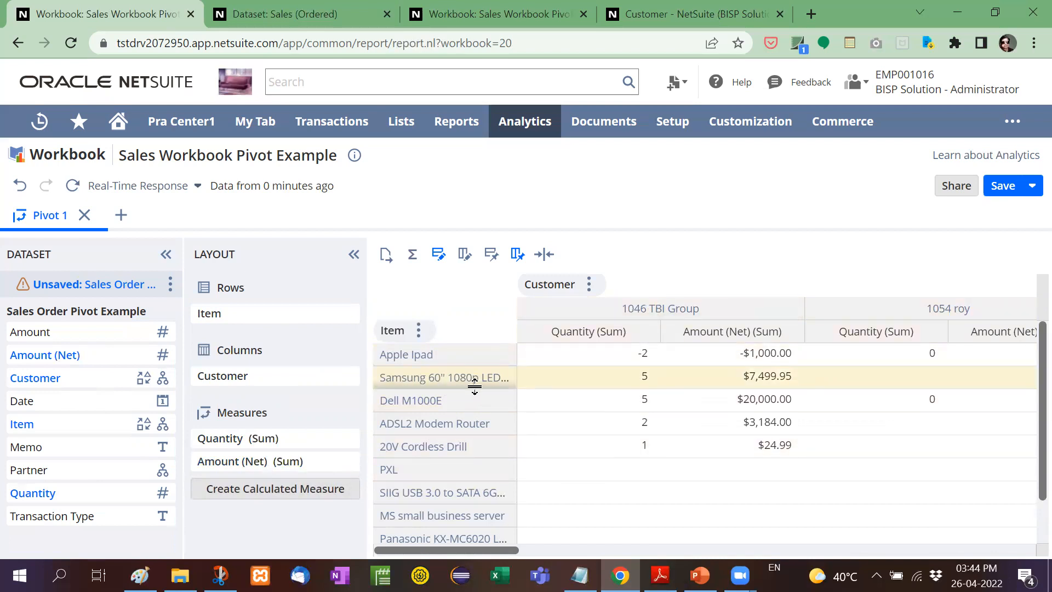
pyautogui.moveTo(596, 384)
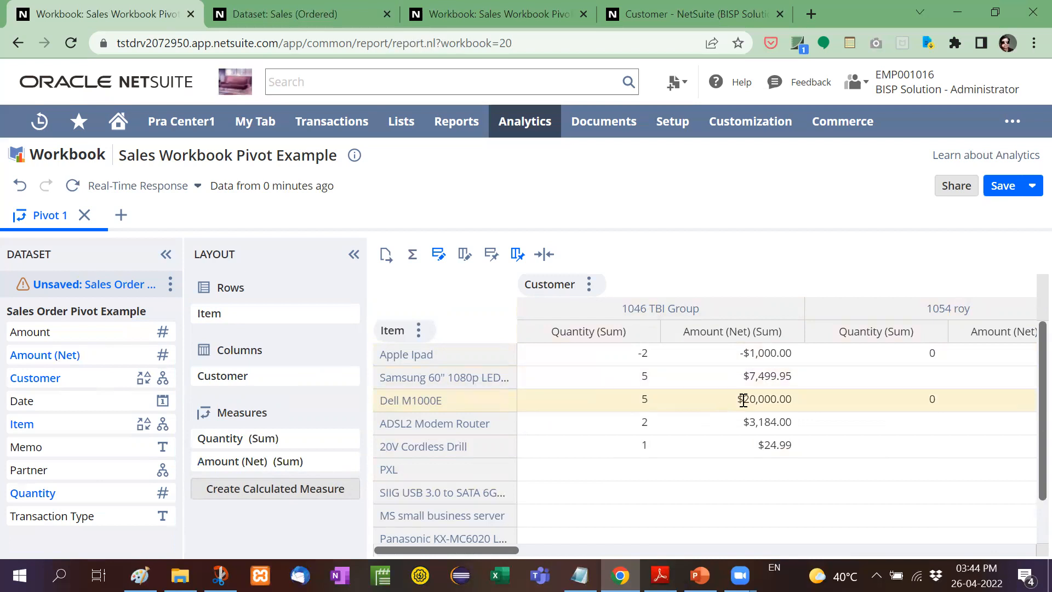
pyautogui.moveTo(749, 376)
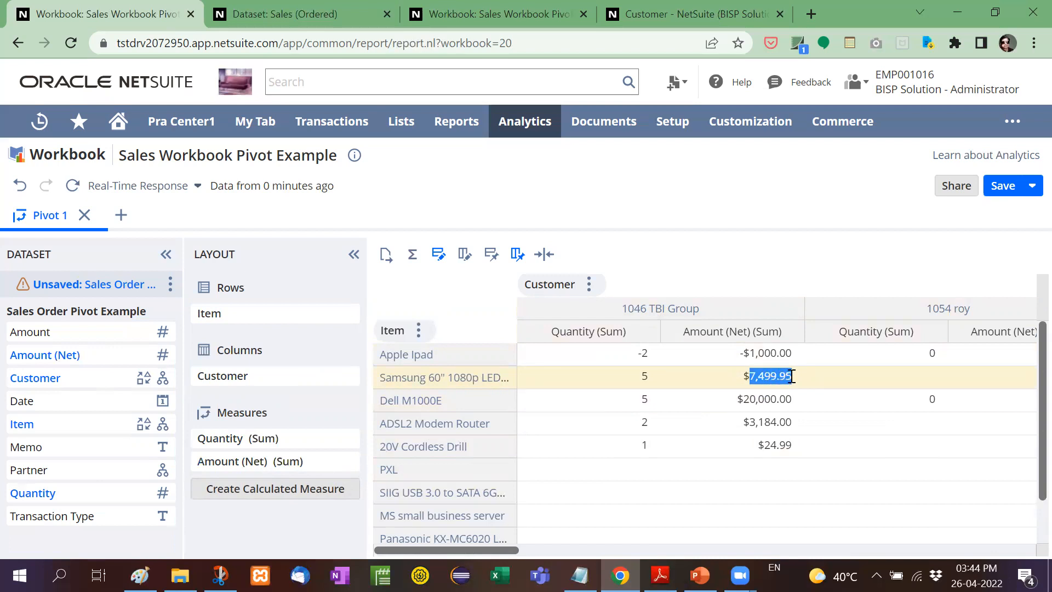
# Step: Scroll the pivot right to view Quantity (Sum) beside Amount (Net) (Sum) per customer
pyautogui.hscroll(3)
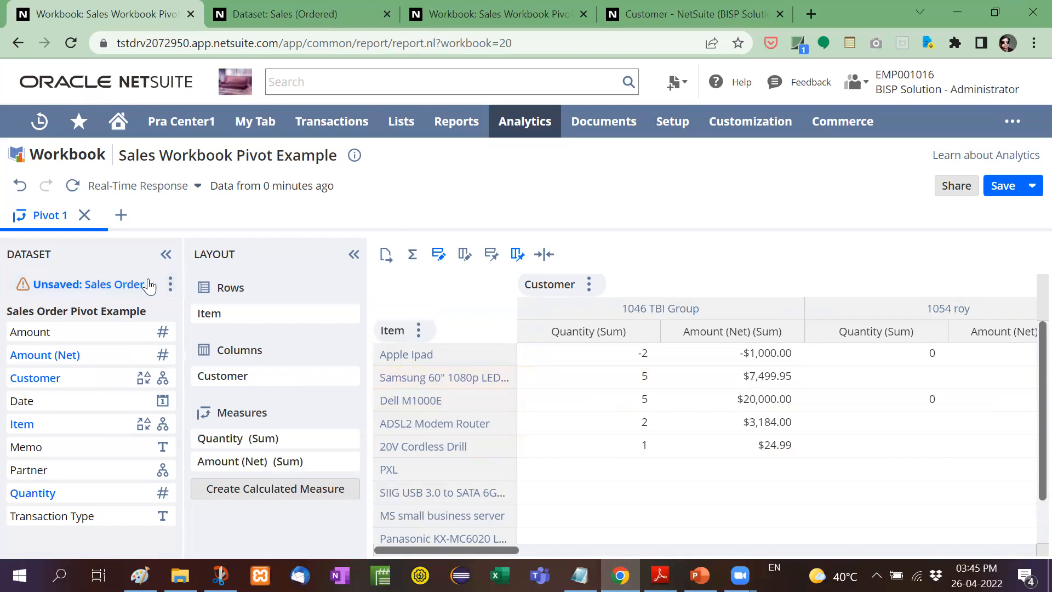
# Step: Open the dataset behind the pivot and add an Item criterion for Apple Ipad
pyautogui.click(170, 284)
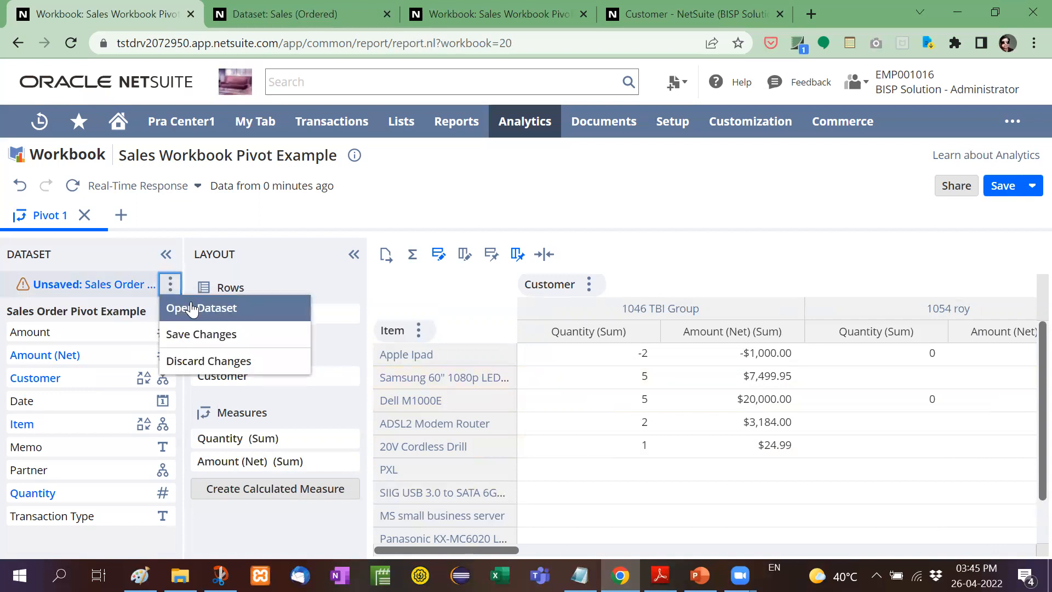
pyautogui.click(202, 308)
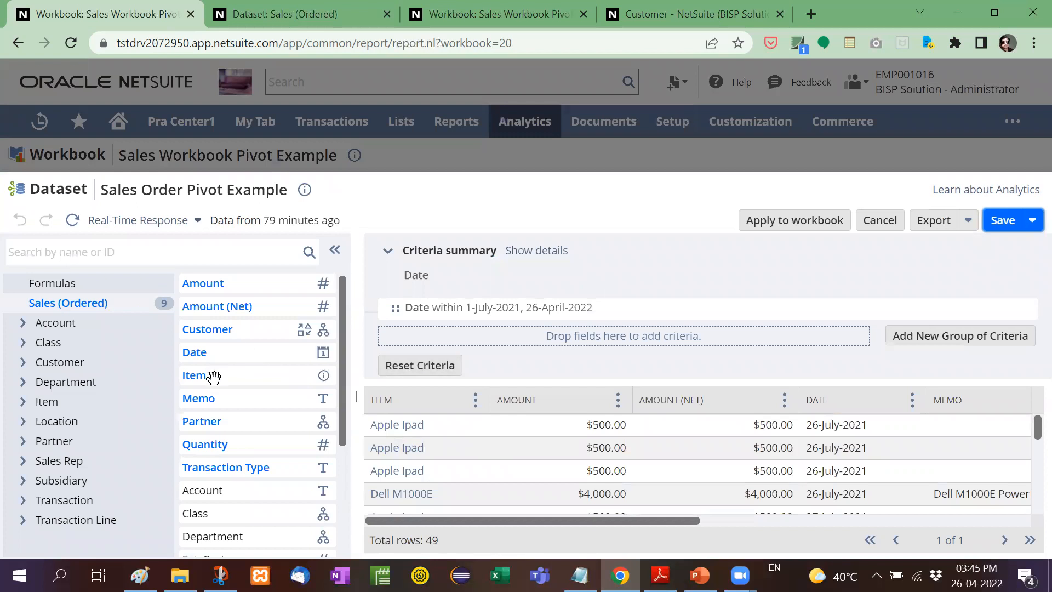
pyautogui.click(322, 375)
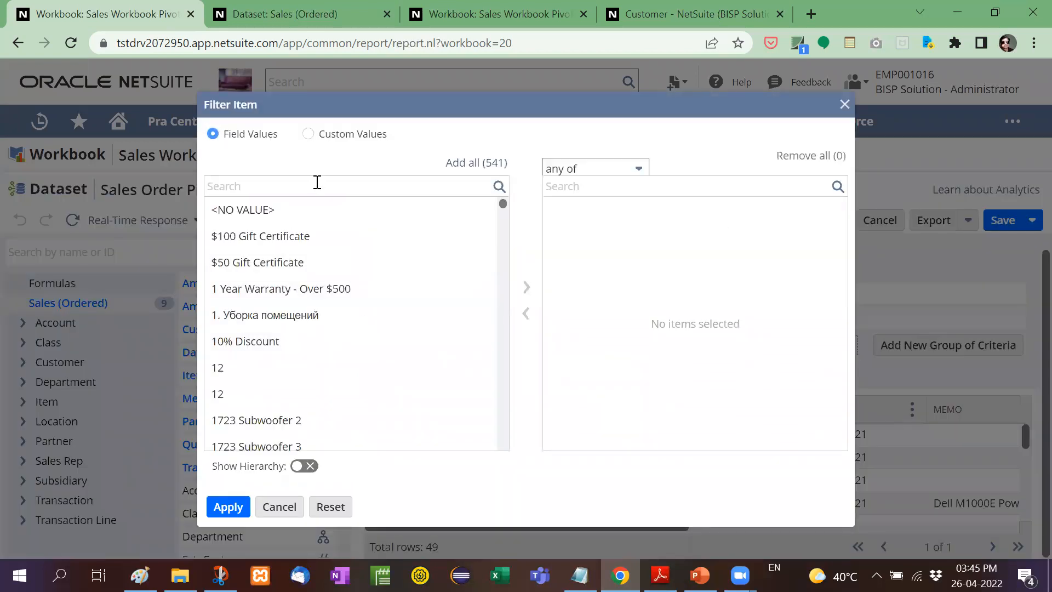
pyautogui.write('app')
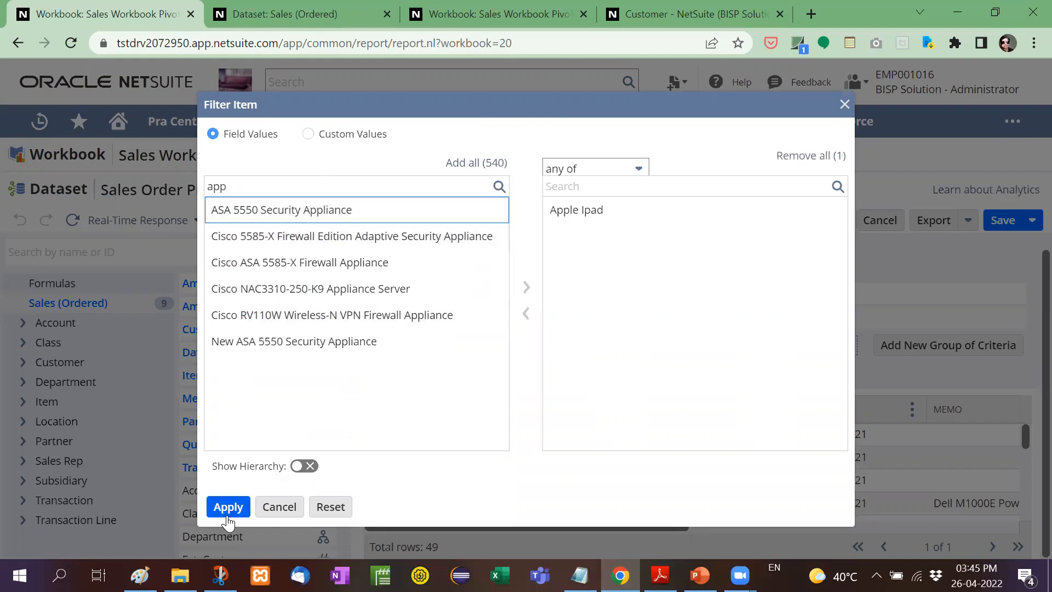
pyautogui.click(228, 506)
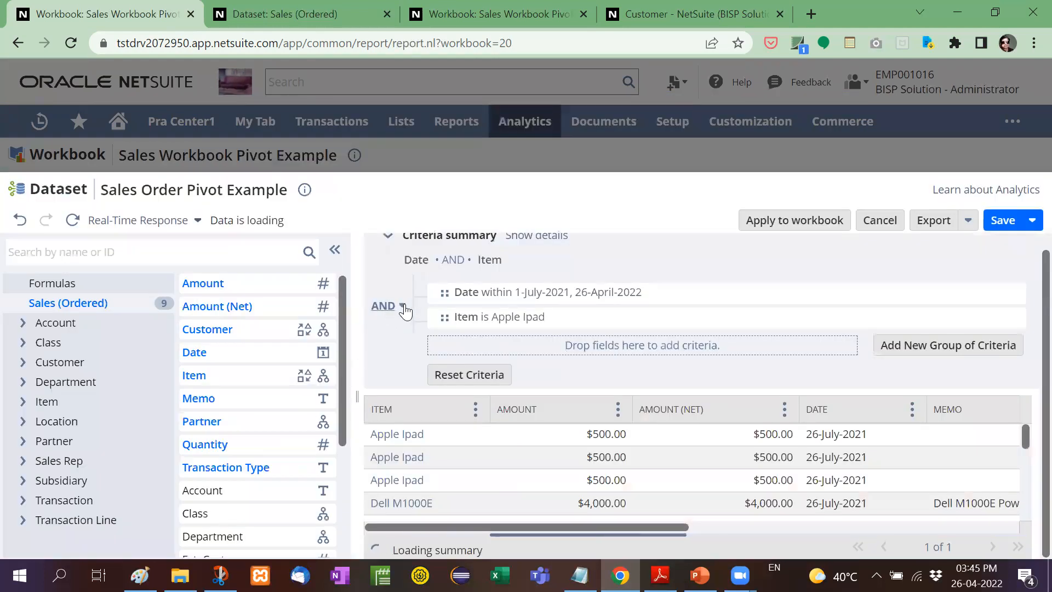
# Step: Try a criteria combination, remove the Apple Ipad filter, and save the dataset
pyautogui.click(394, 305)
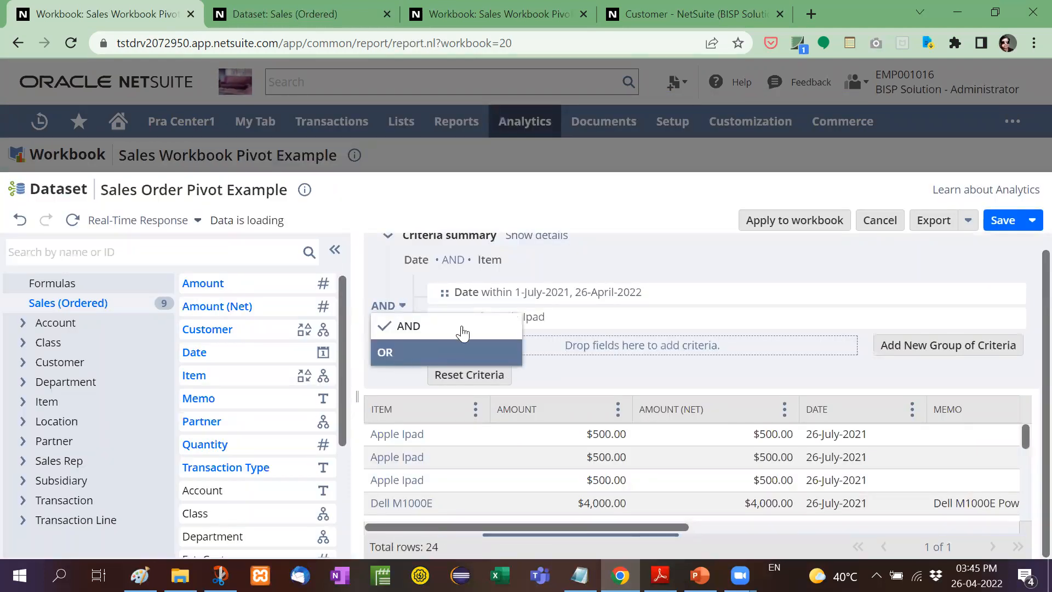
pyautogui.click(415, 327)
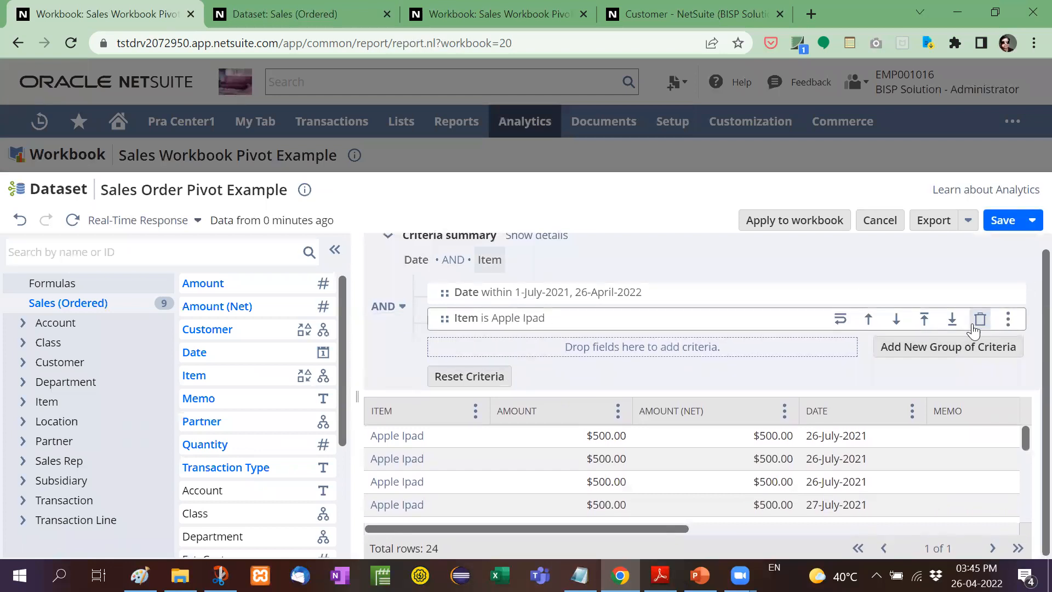
pyautogui.click(979, 318)
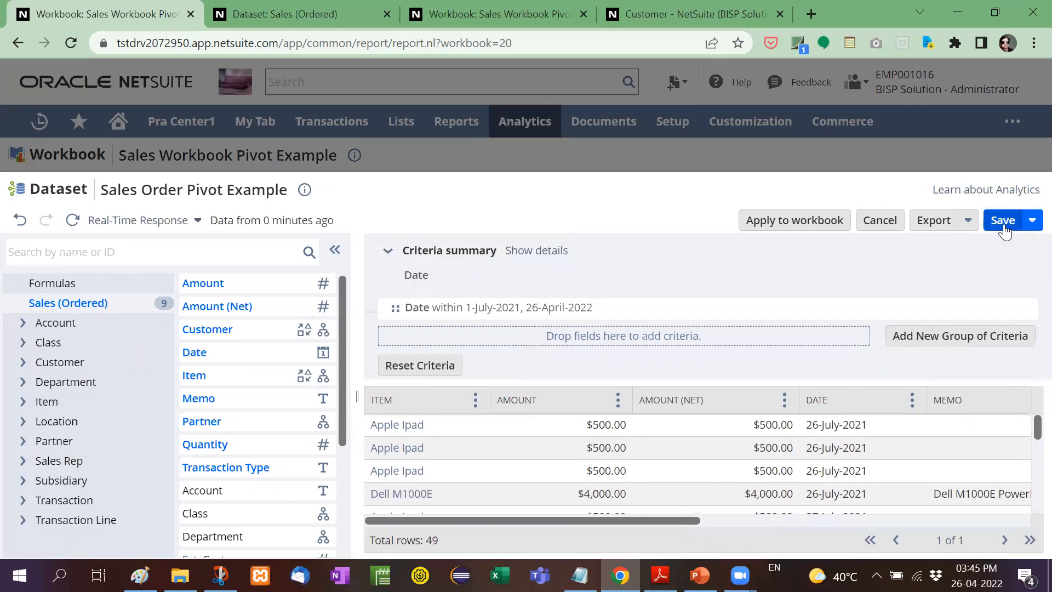
pyautogui.click(1003, 220)
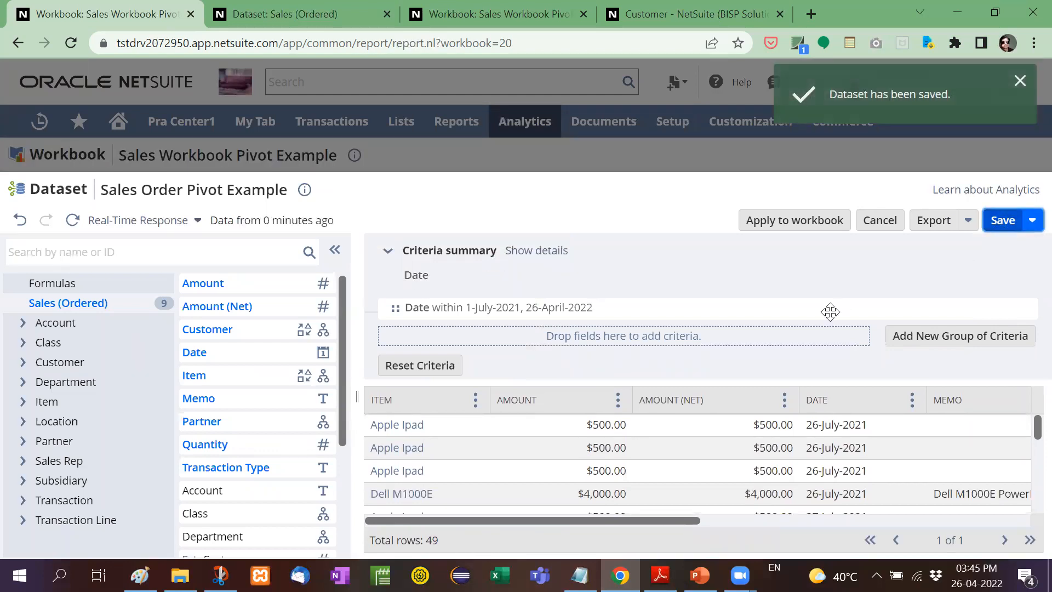
pyautogui.click(794, 219)
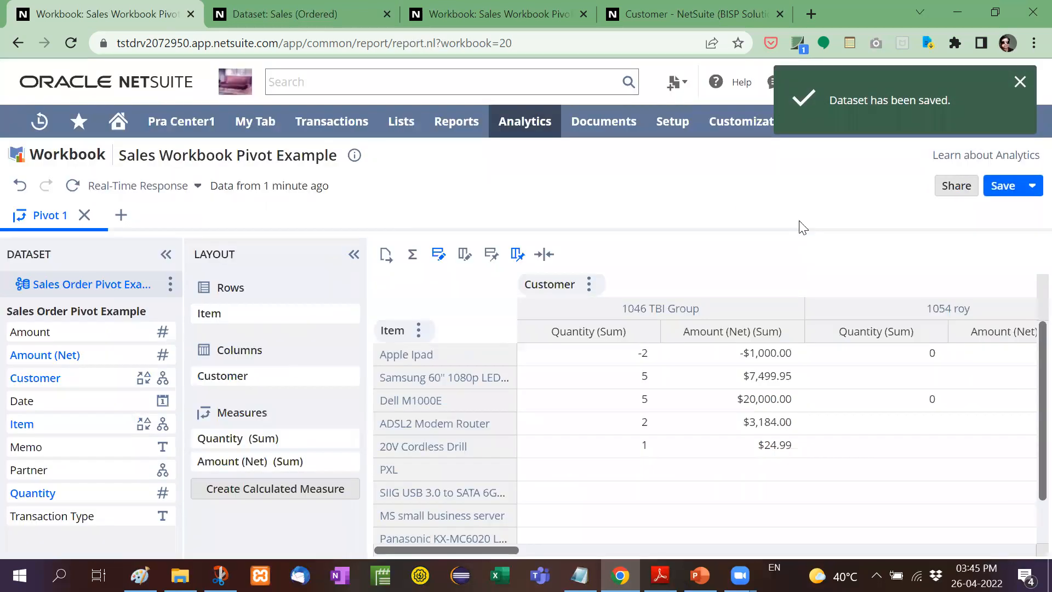
pyautogui.moveTo(664, 469)
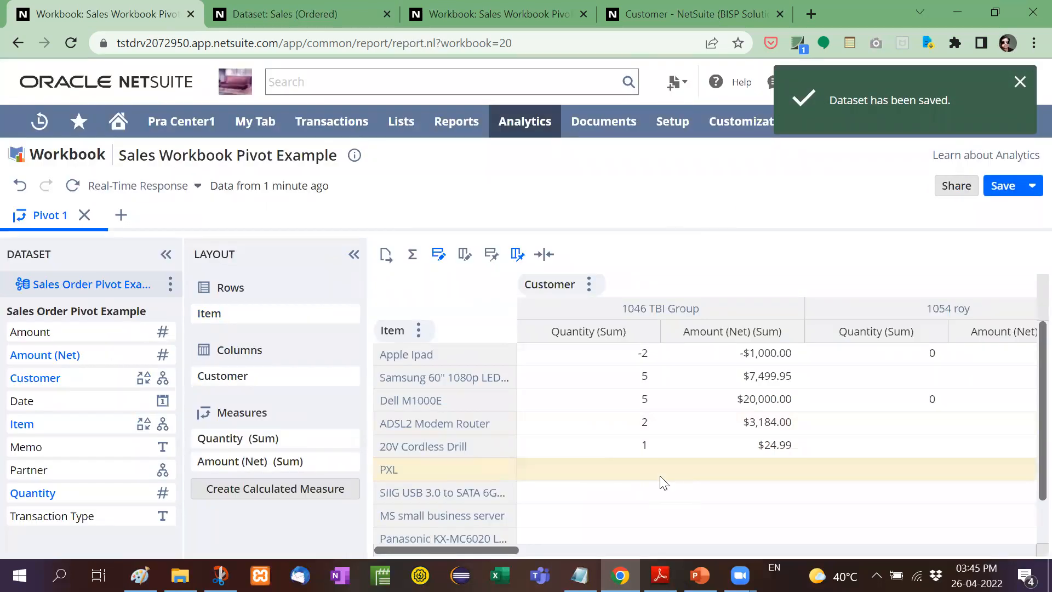
pyautogui.hscroll(3)
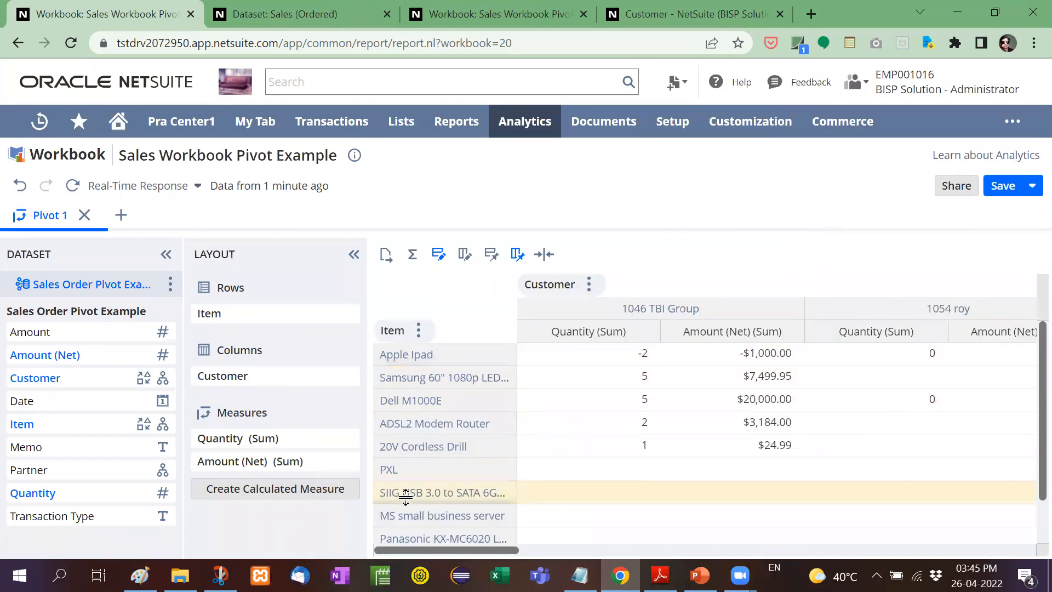
pyautogui.moveTo(629, 445)
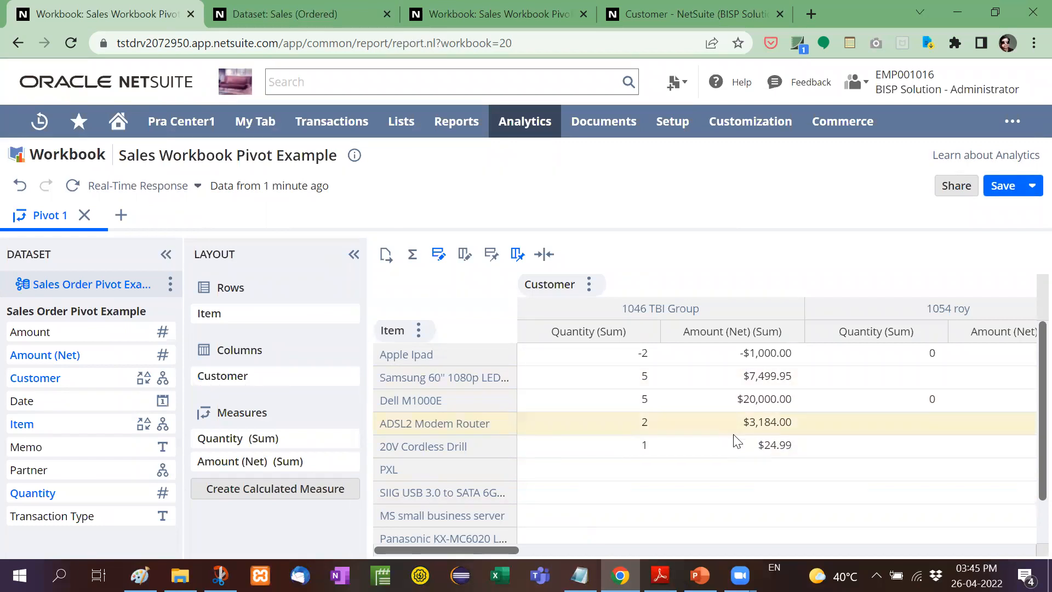
pyautogui.moveTo(737, 445)
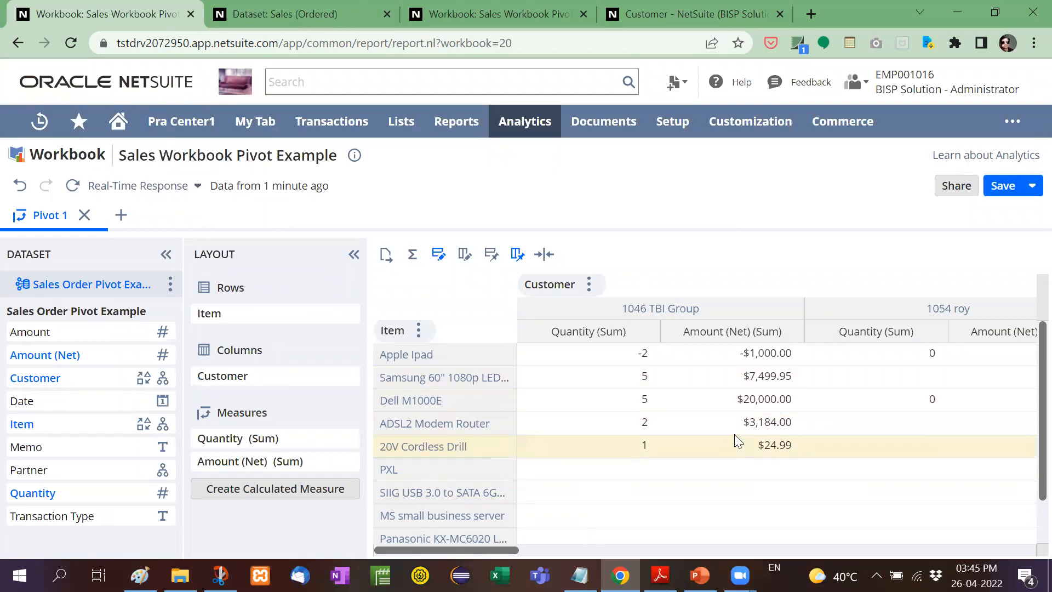
pyautogui.hscroll(3)
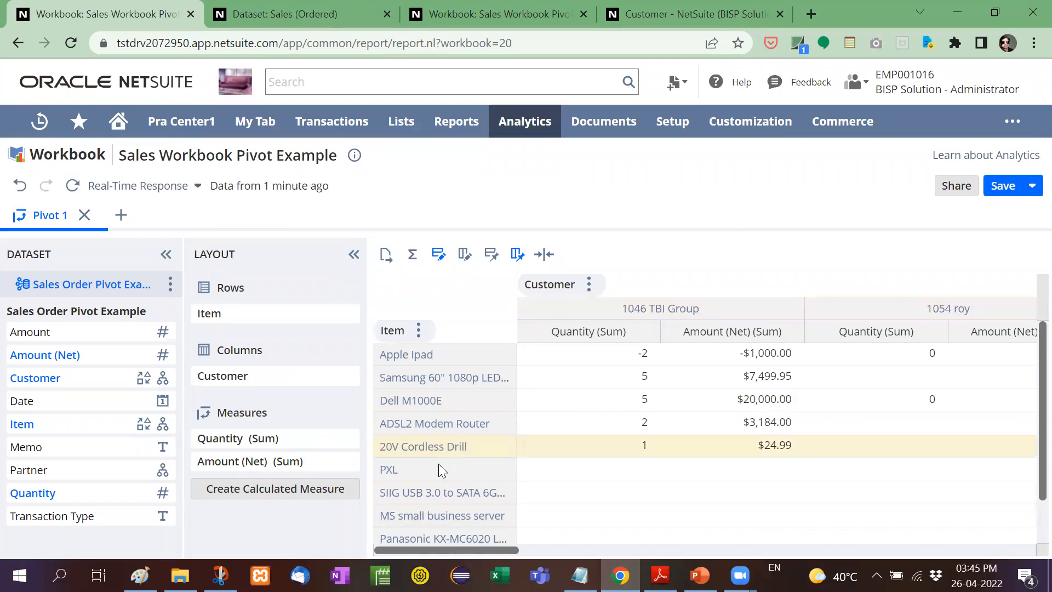
pyautogui.moveTo(307, 392)
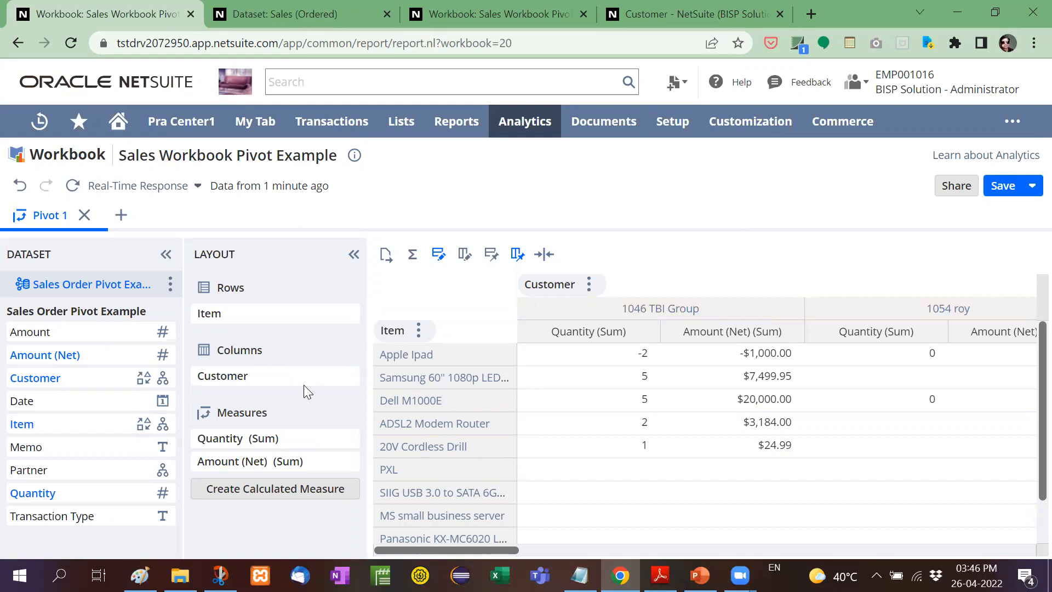
pyautogui.moveTo(127, 225)
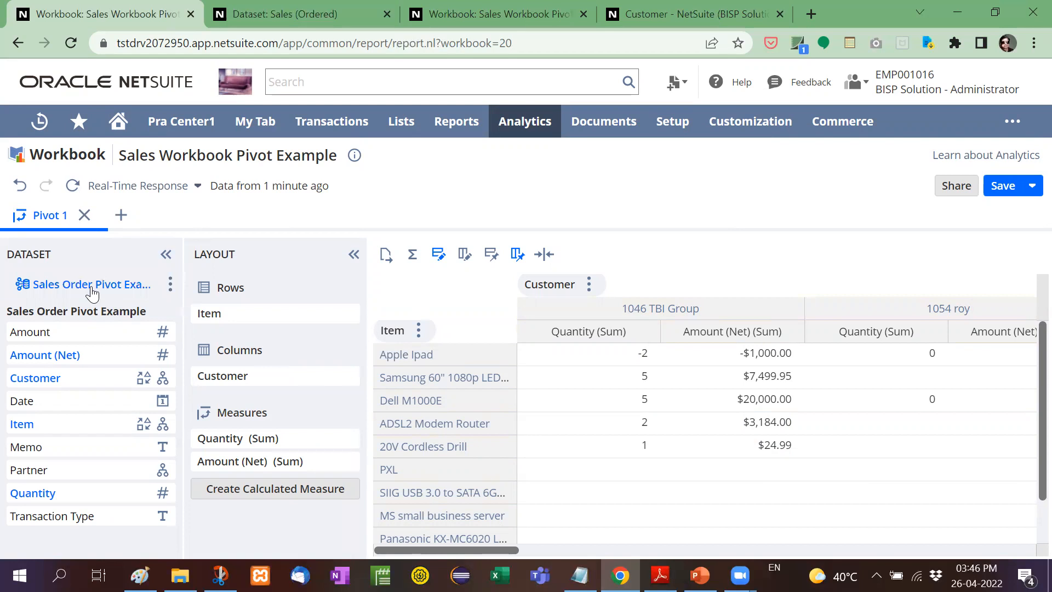
pyautogui.moveTo(607, 288)
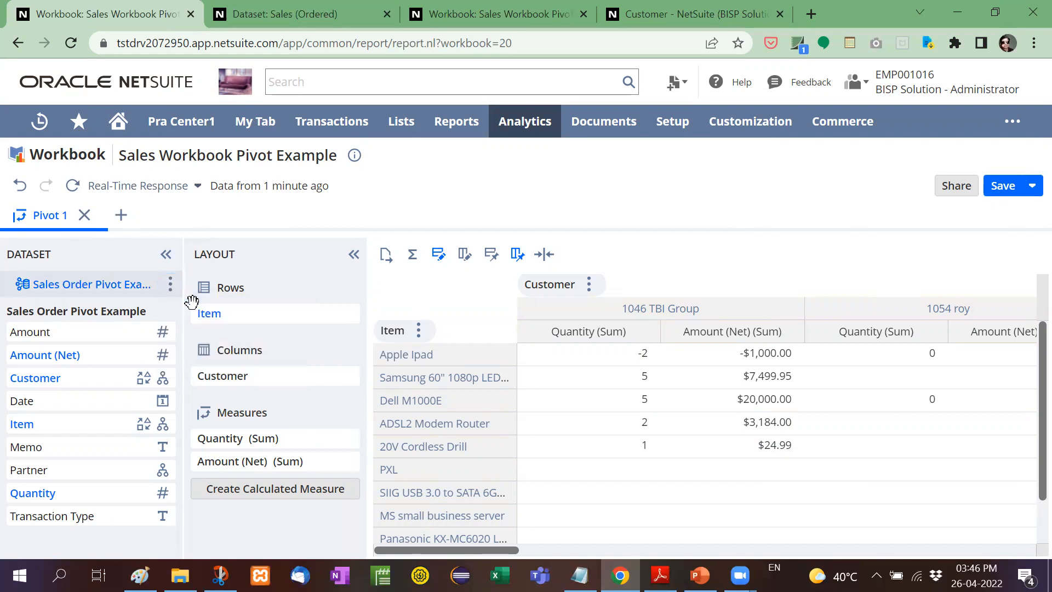
pyautogui.click(88, 284)
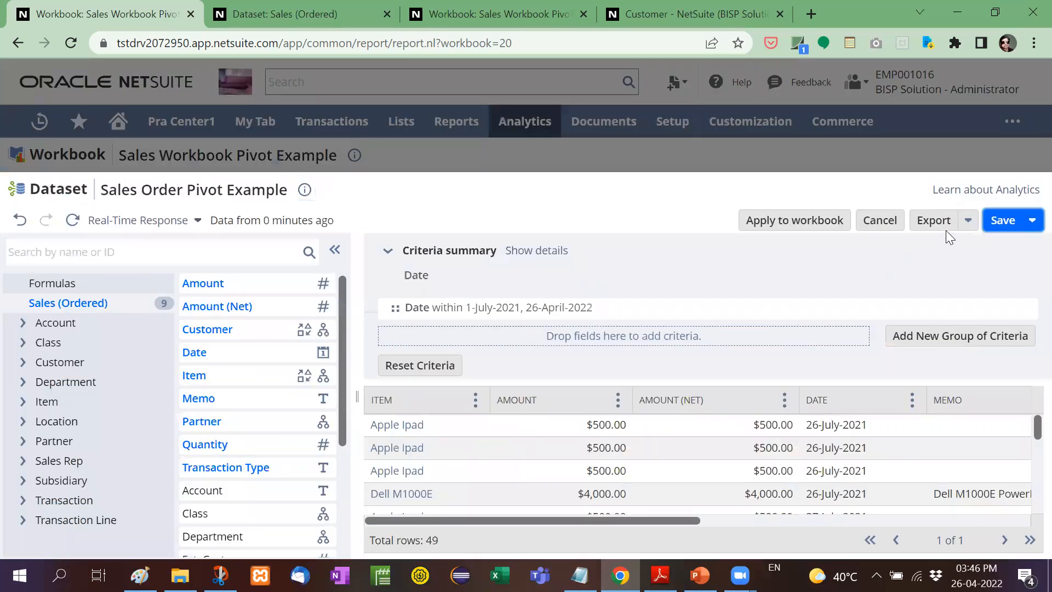
# Step: Export the 49-row dataset to Sales Order Pivot Example (2).csv on the Desktop and open it in Excel
pyautogui.click(972, 220)
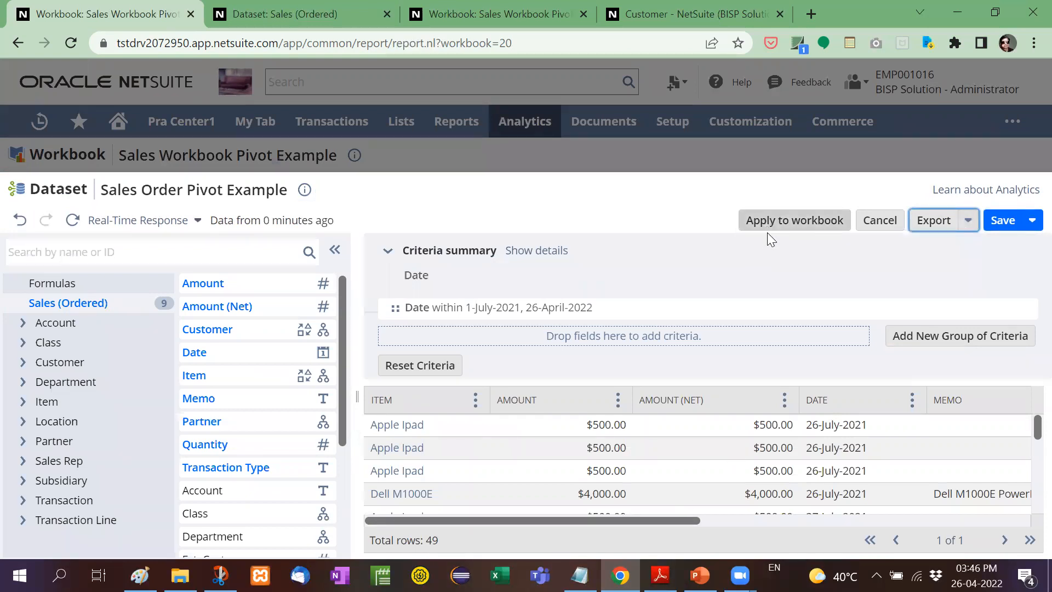
pyautogui.click(972, 220)
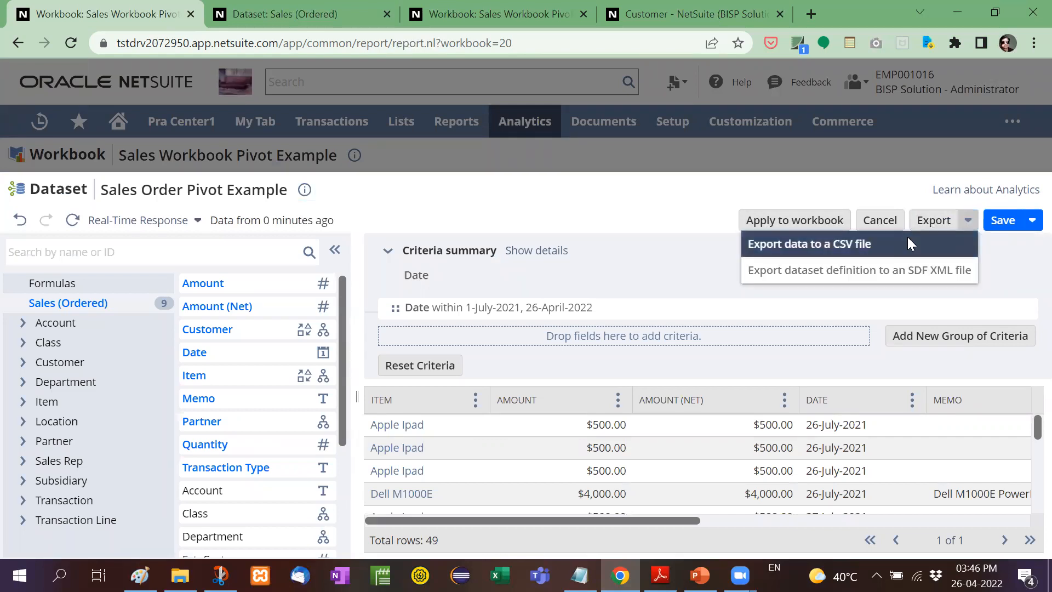
pyautogui.click(807, 244)
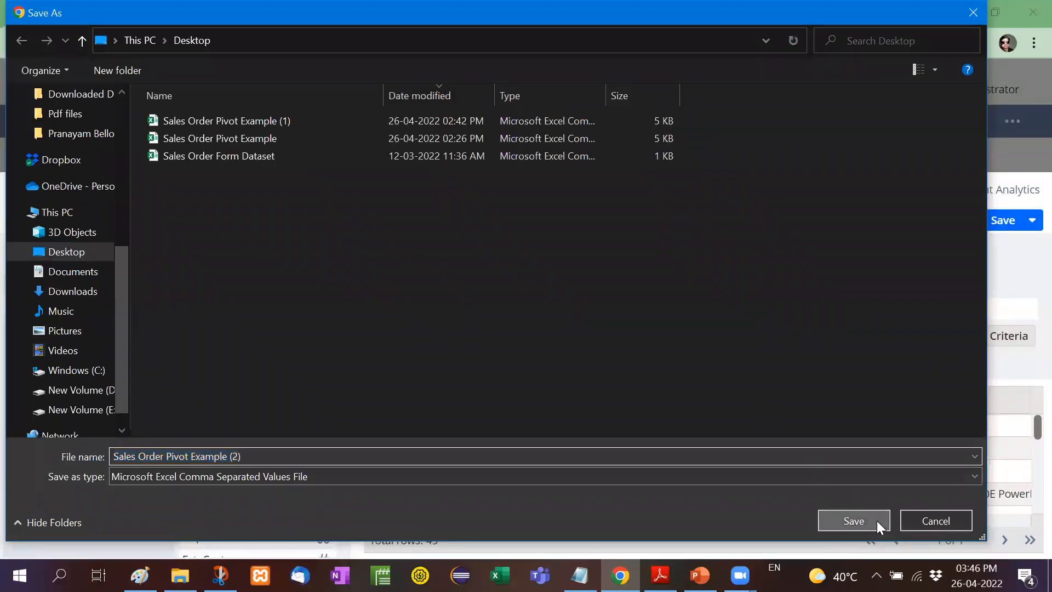
pyautogui.click(854, 520)
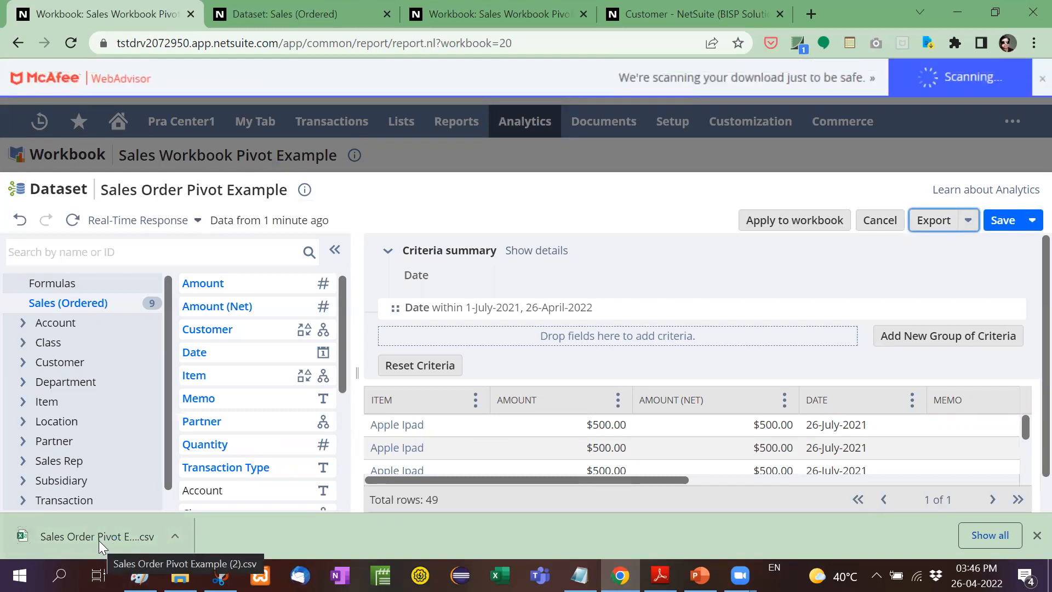
pyautogui.click(98, 535)
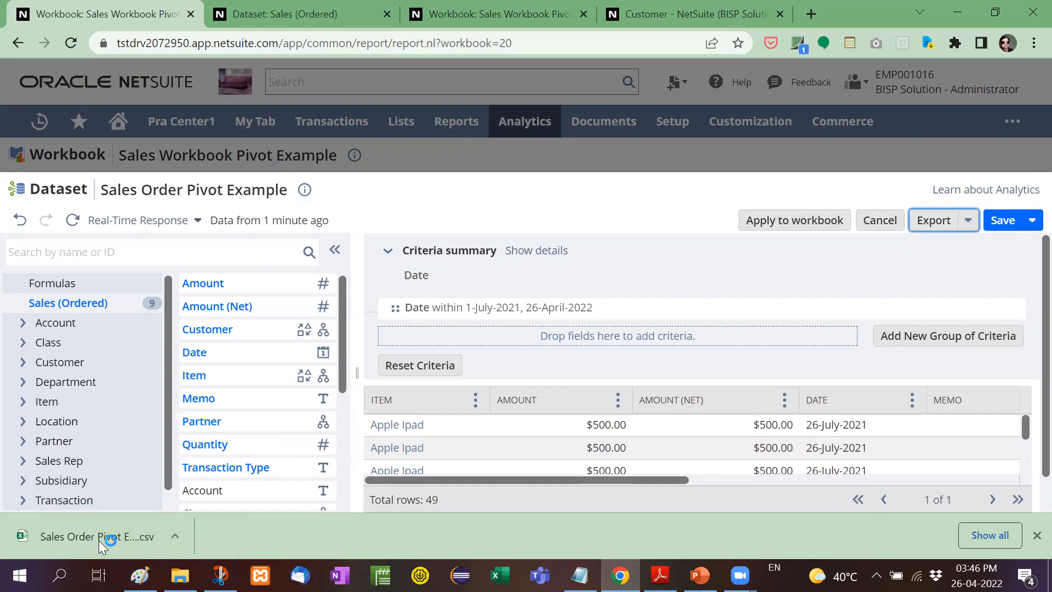
pyautogui.click(88, 536)
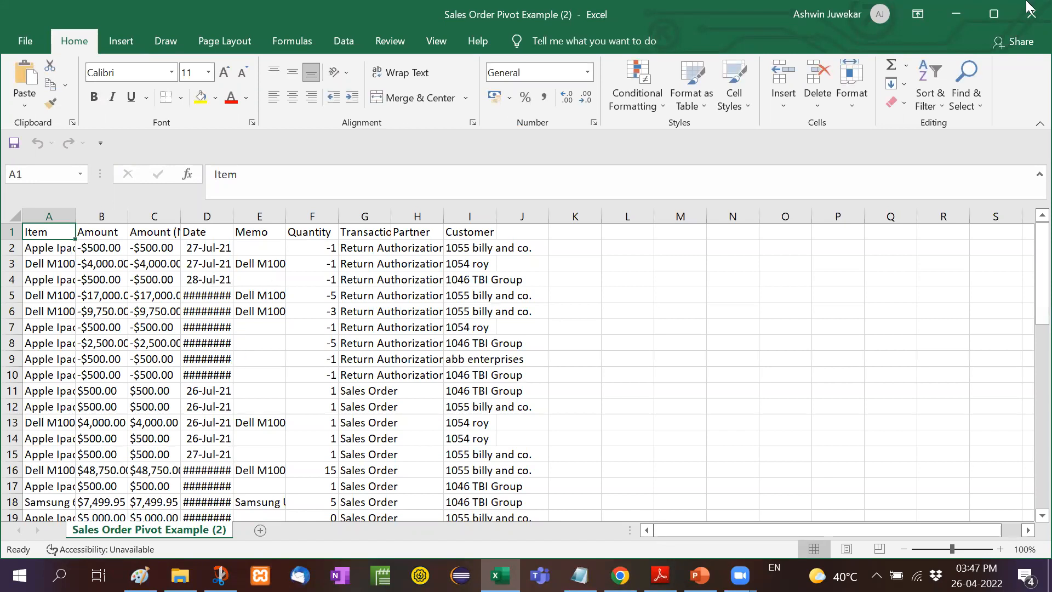
pyautogui.moveTo(956, 13)
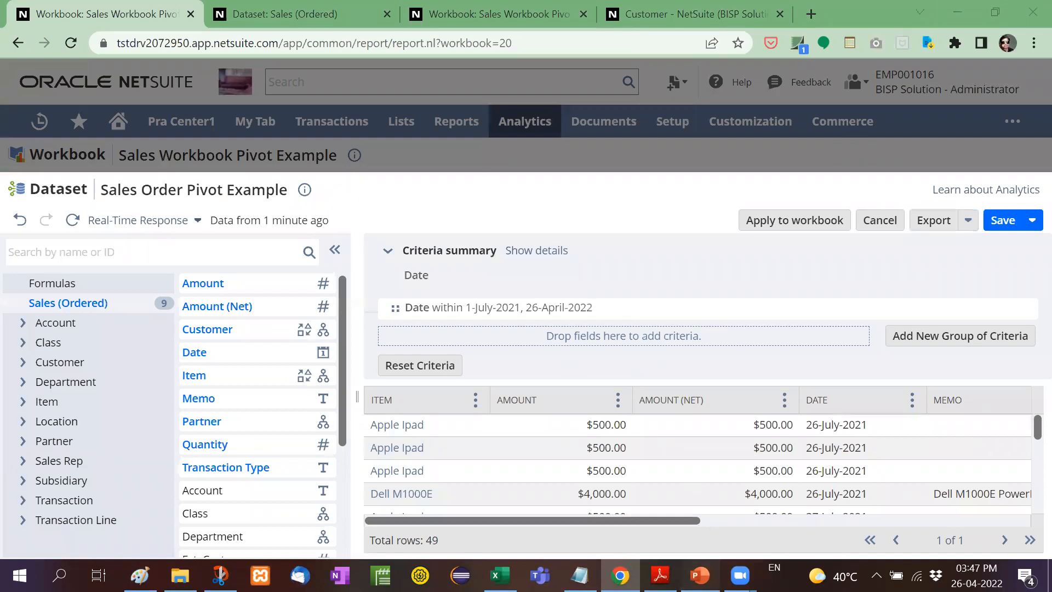
# Step: Return to PowerPoint and present the Multiple Condition slide as a full-screen slideshow
pyautogui.click(701, 576)
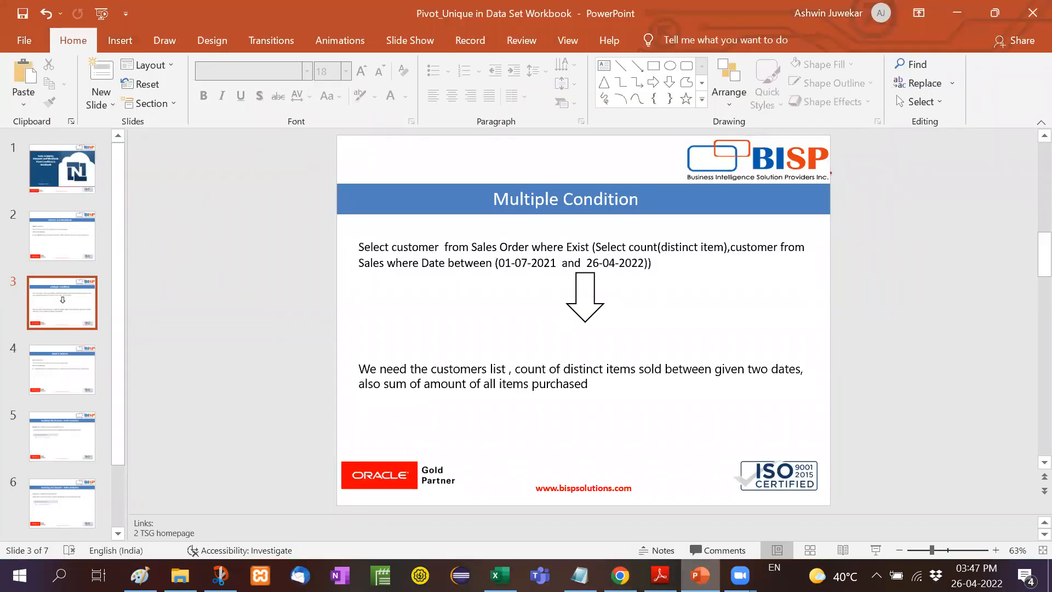
pyautogui.press('F5')
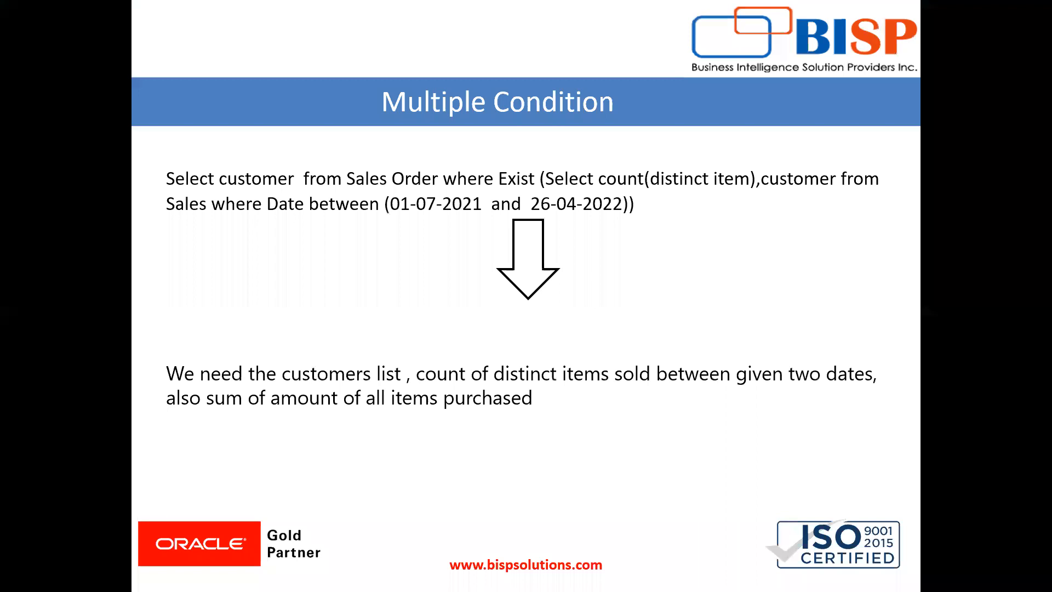